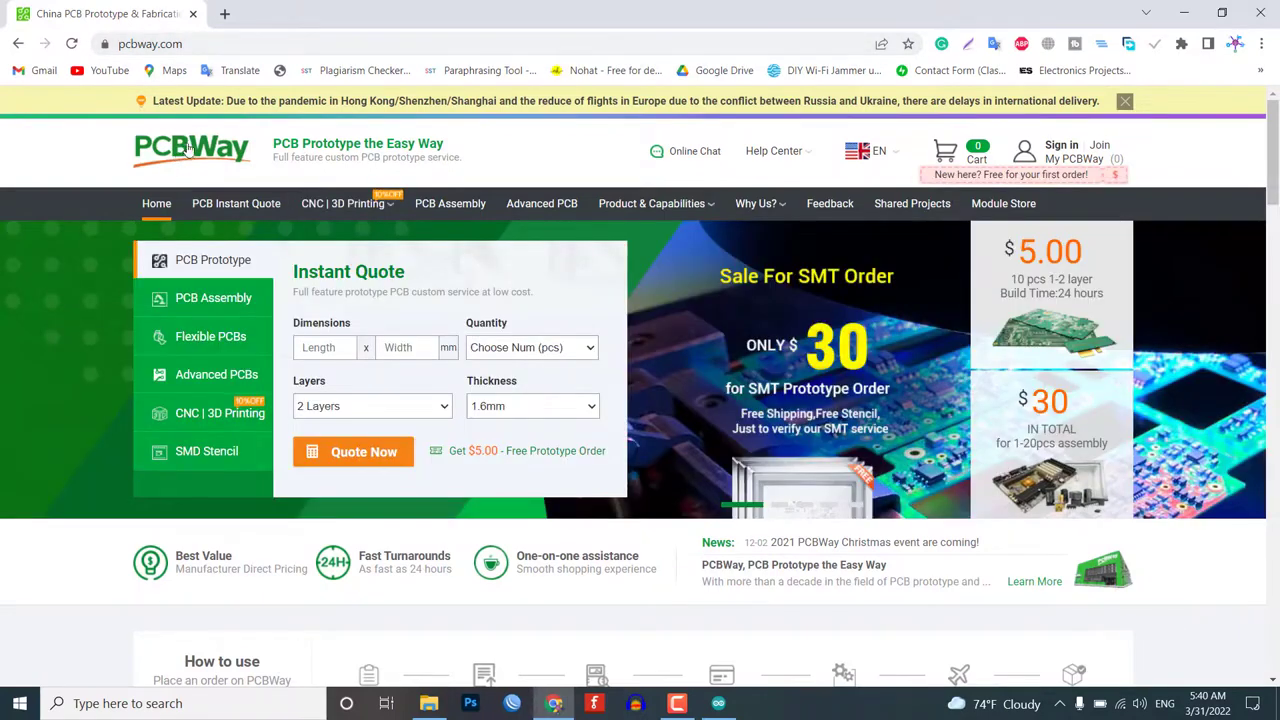
On the PCBWay homepage, go through PCB Instant Quote to the Quick-order PCB form
{"action": "scroll", "scroll_direction": "down", "scroll_amount": 3}
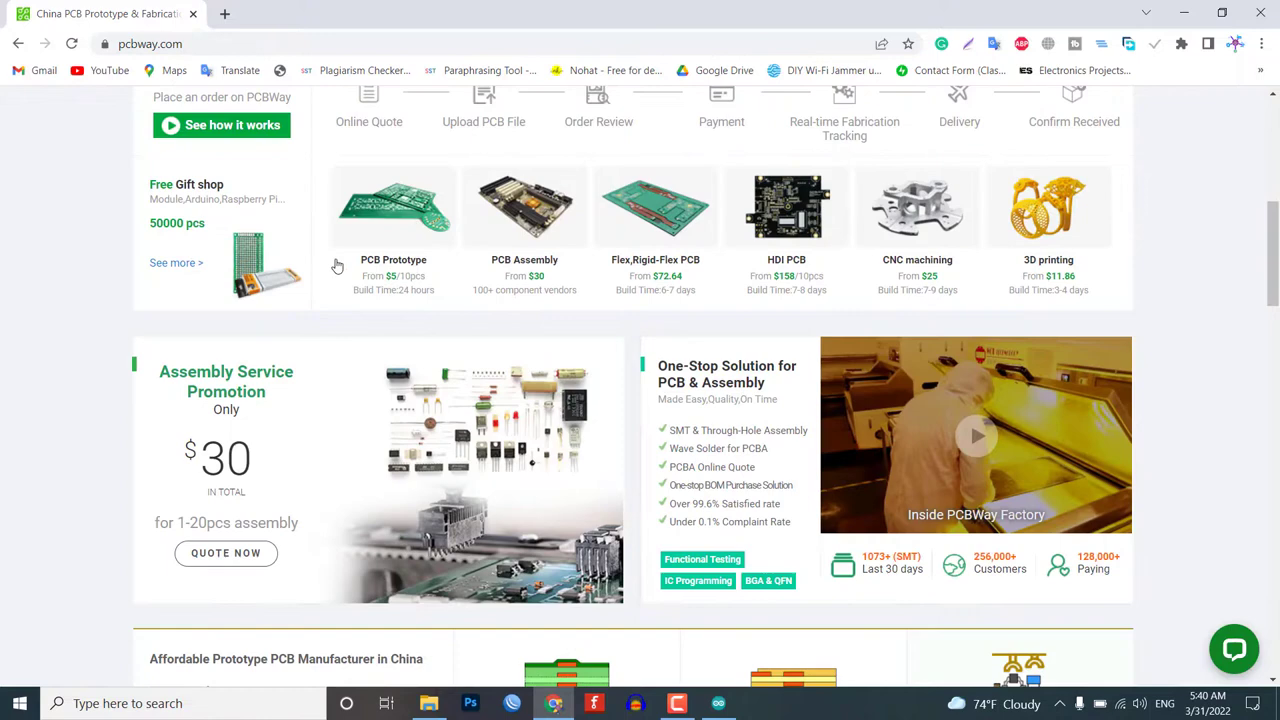
{"action": "scroll", "scroll_direction": "down", "scroll_amount": 3}
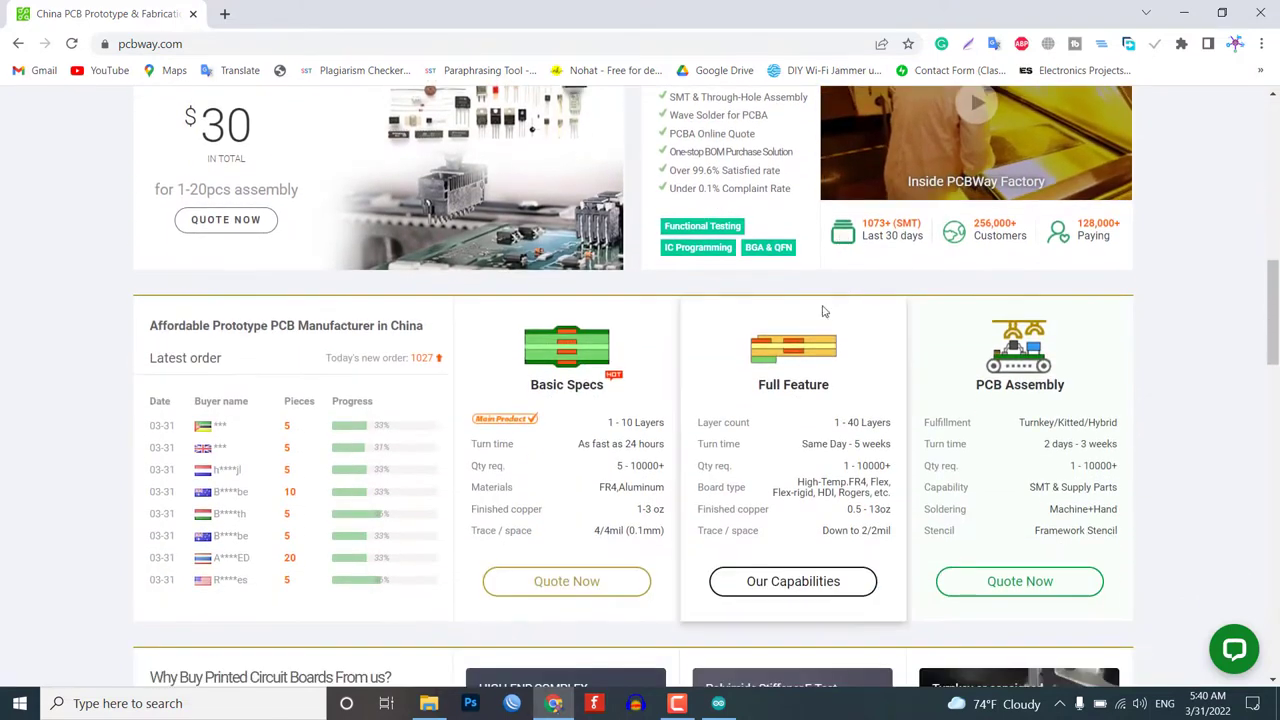
{"action": "scroll", "scroll_direction": "down", "scroll_amount": 3}
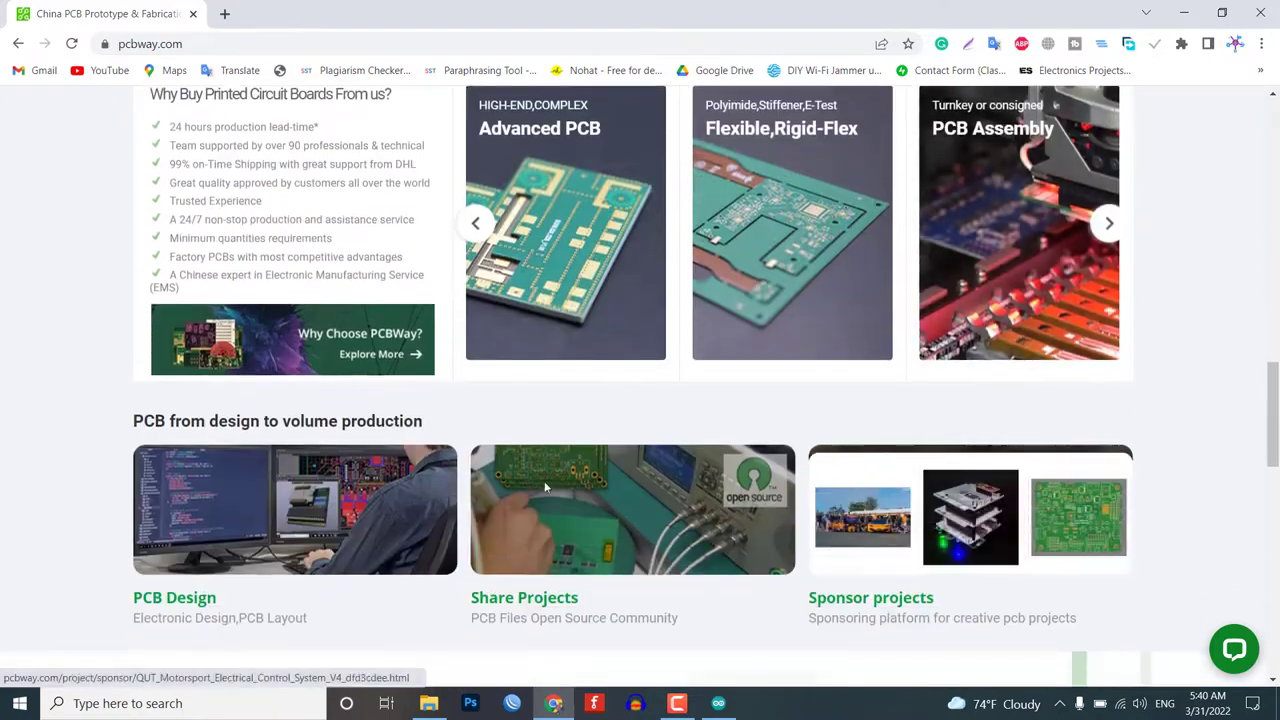
{"action": "scroll", "scroll_direction": "up", "scroll_amount": 3}
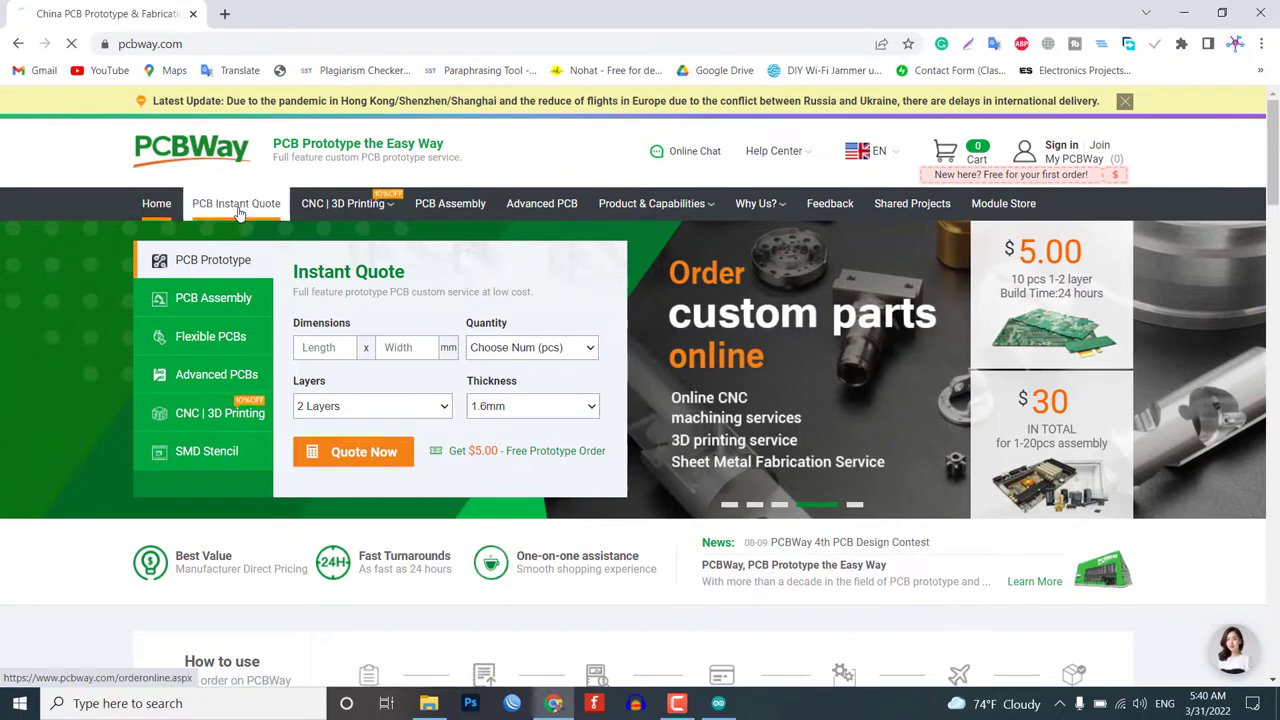
{"action": "left_click", "coordinate": [236, 203]}
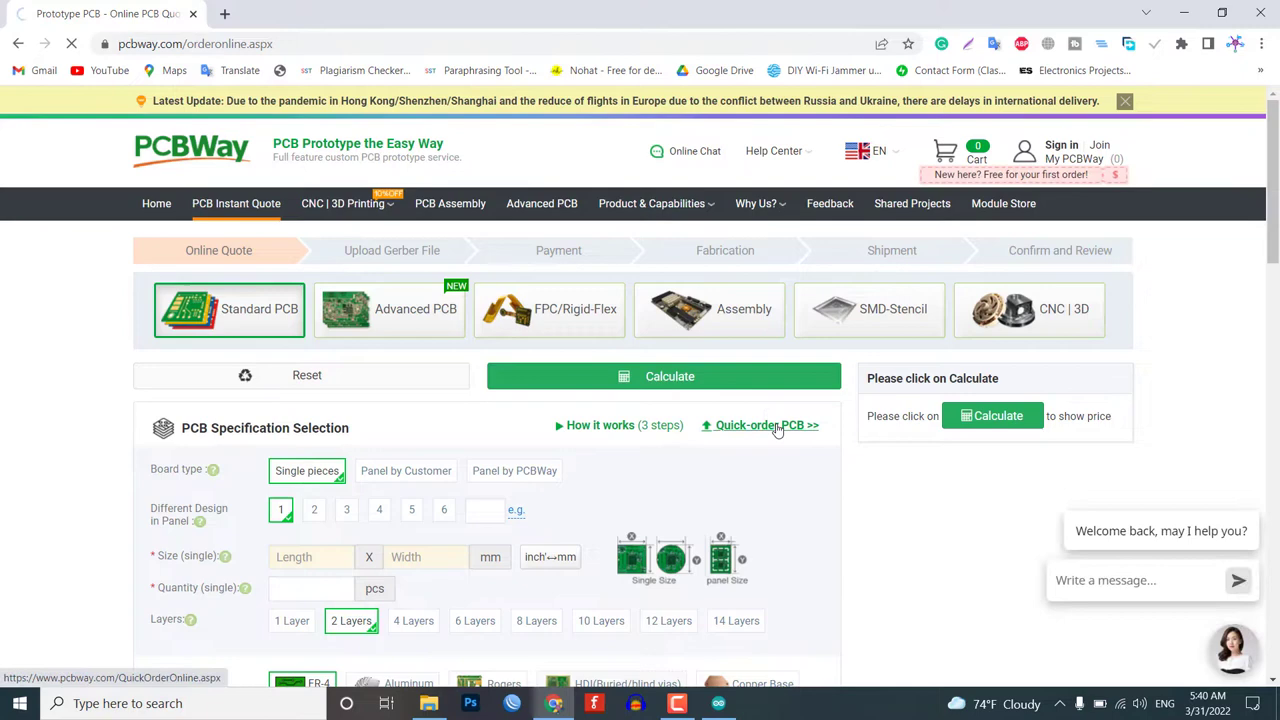
{"action": "left_click", "coordinate": [762, 425]}
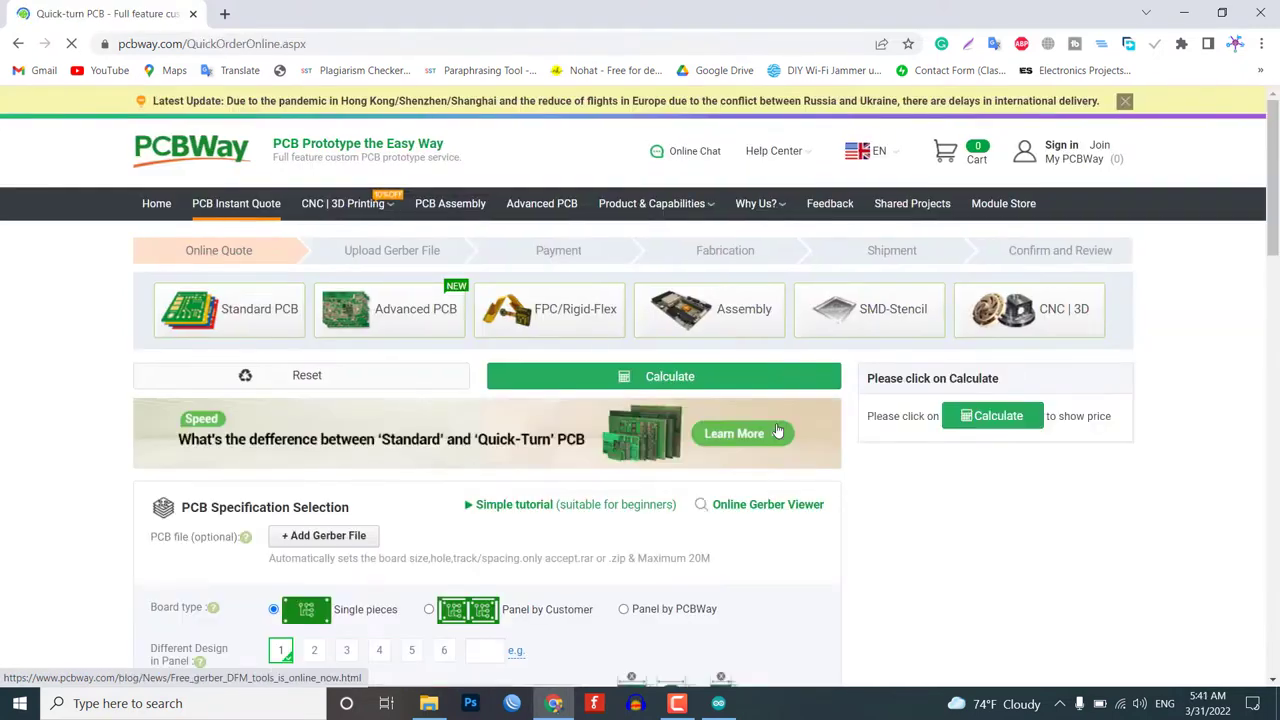
{"action": "left_click", "coordinate": [663, 376]}
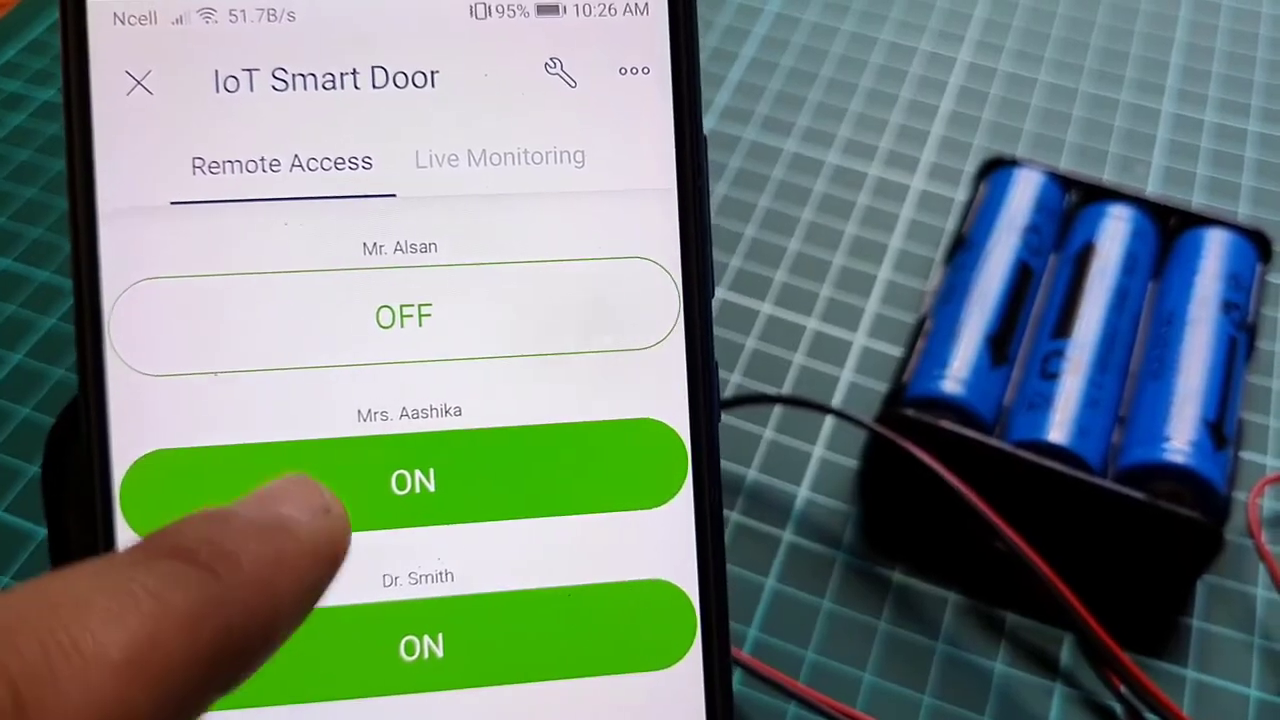
Toggle two users' Remote Access switches in Blynk IoT, then show the Live Monitoring log
{"action": "left_click", "coordinate": [405, 483]}
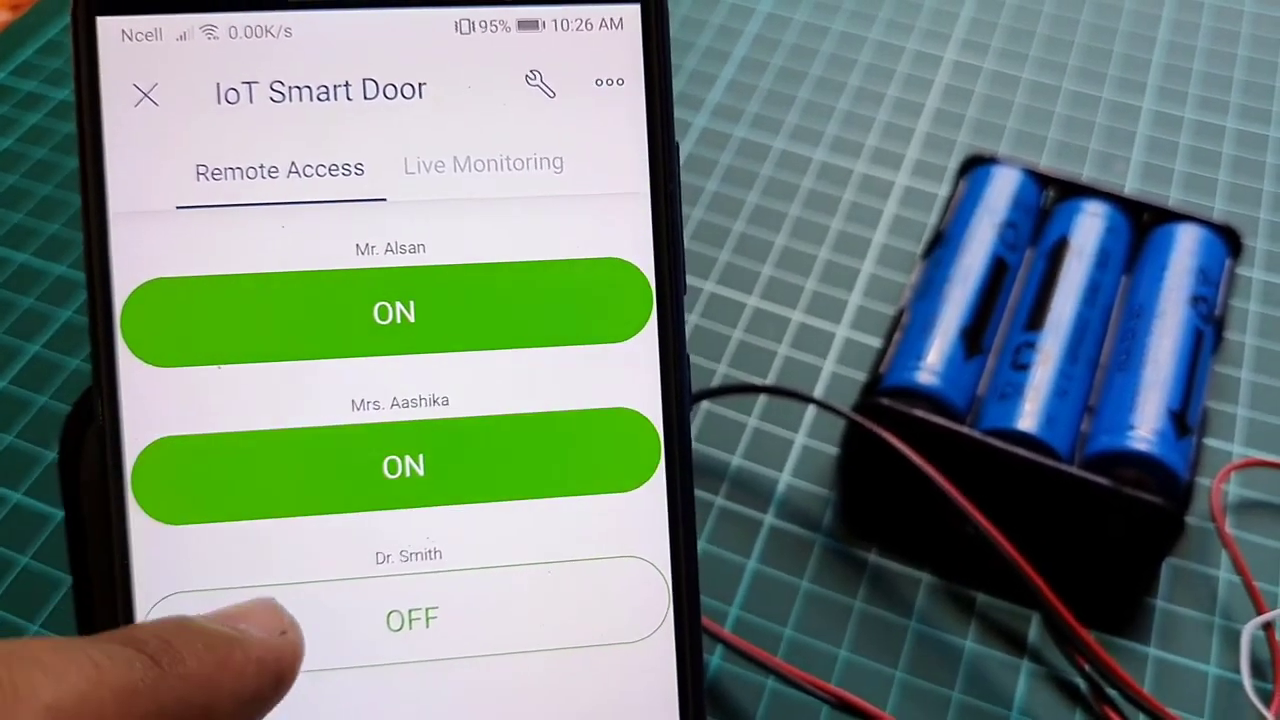
{"action": "left_click", "coordinate": [483, 163]}
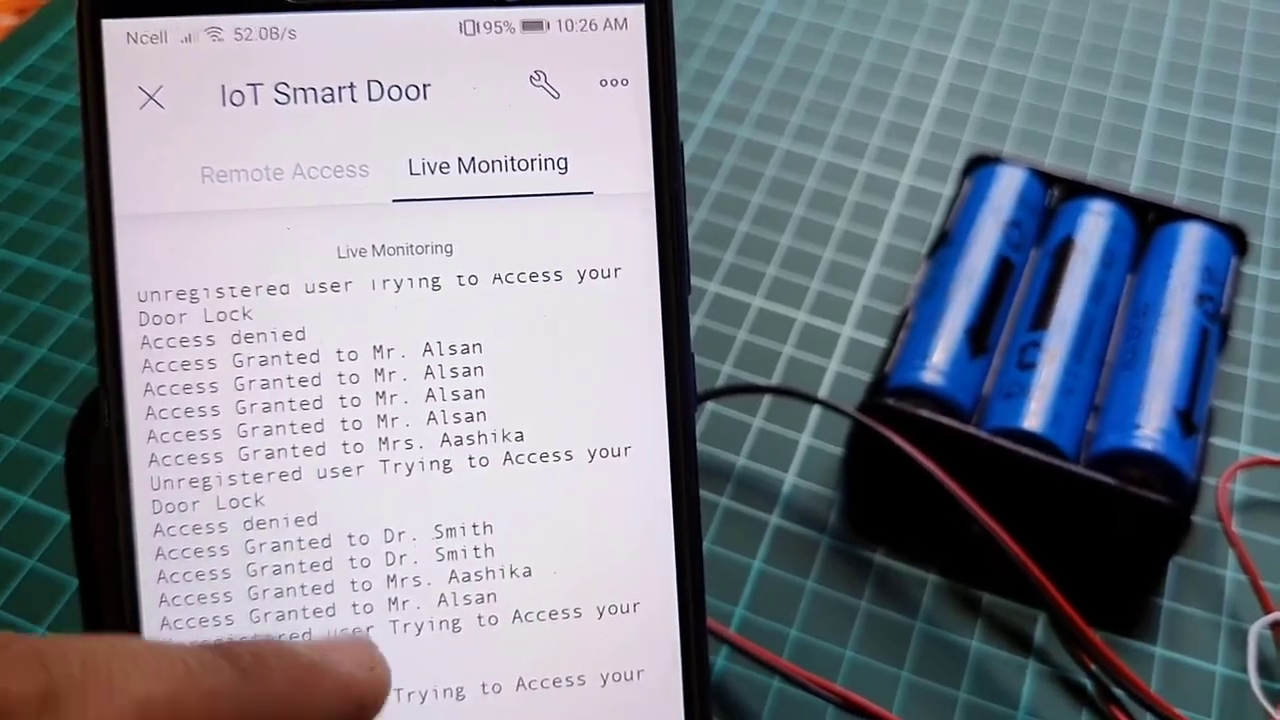
{"action": "left_click", "coordinate": [284, 171]}
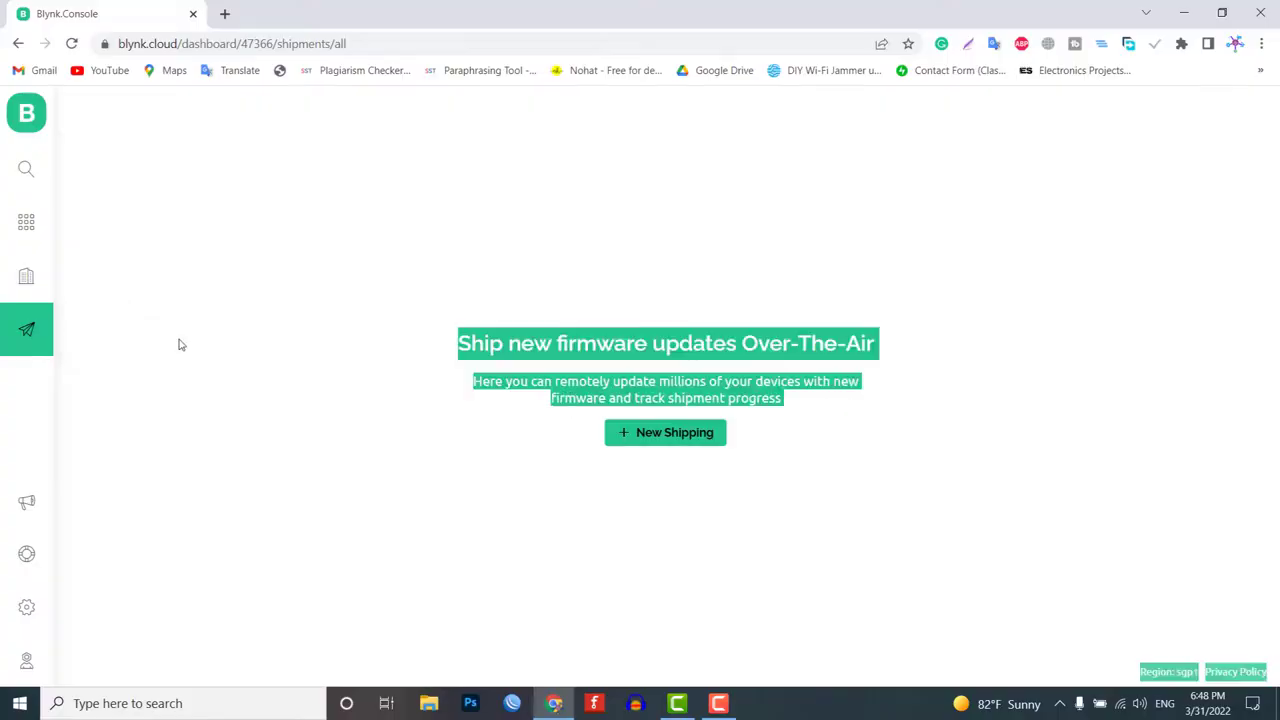
{"action": "left_click", "coordinate": [664, 432]}
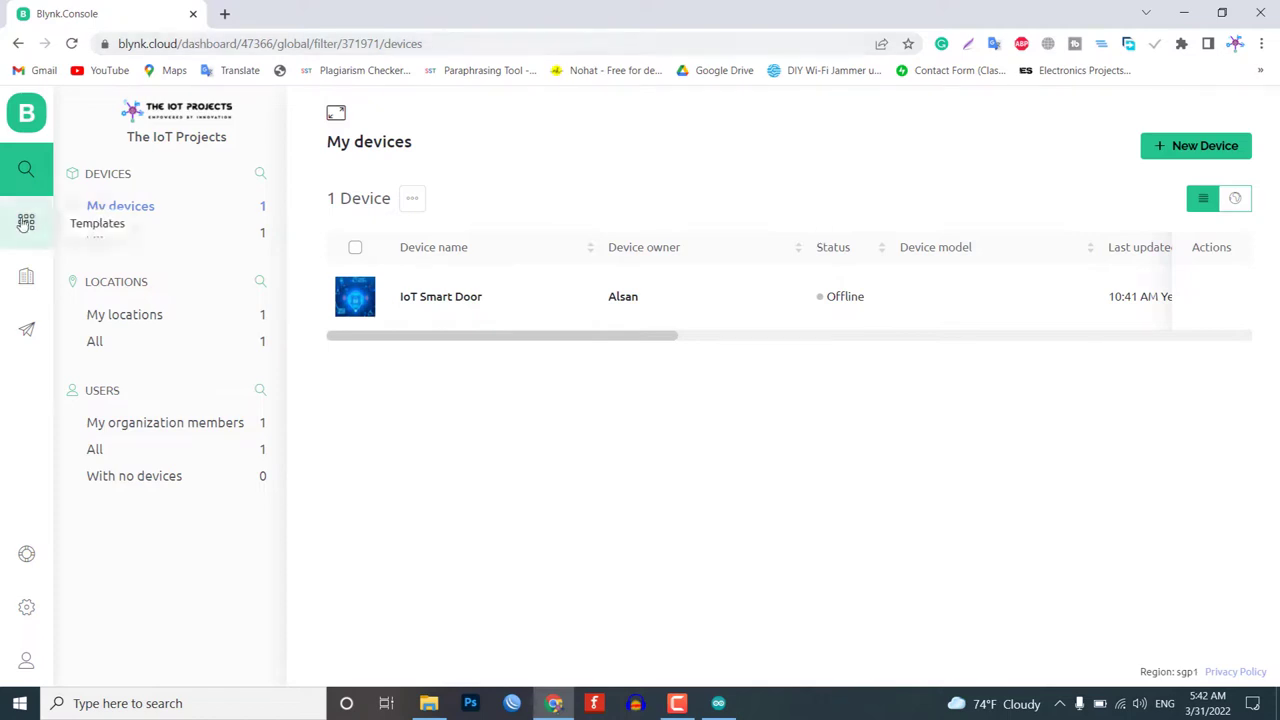
Open the IoT Smart Door card under Templates and put it into edit mode
{"action": "left_click", "coordinate": [26, 223]}
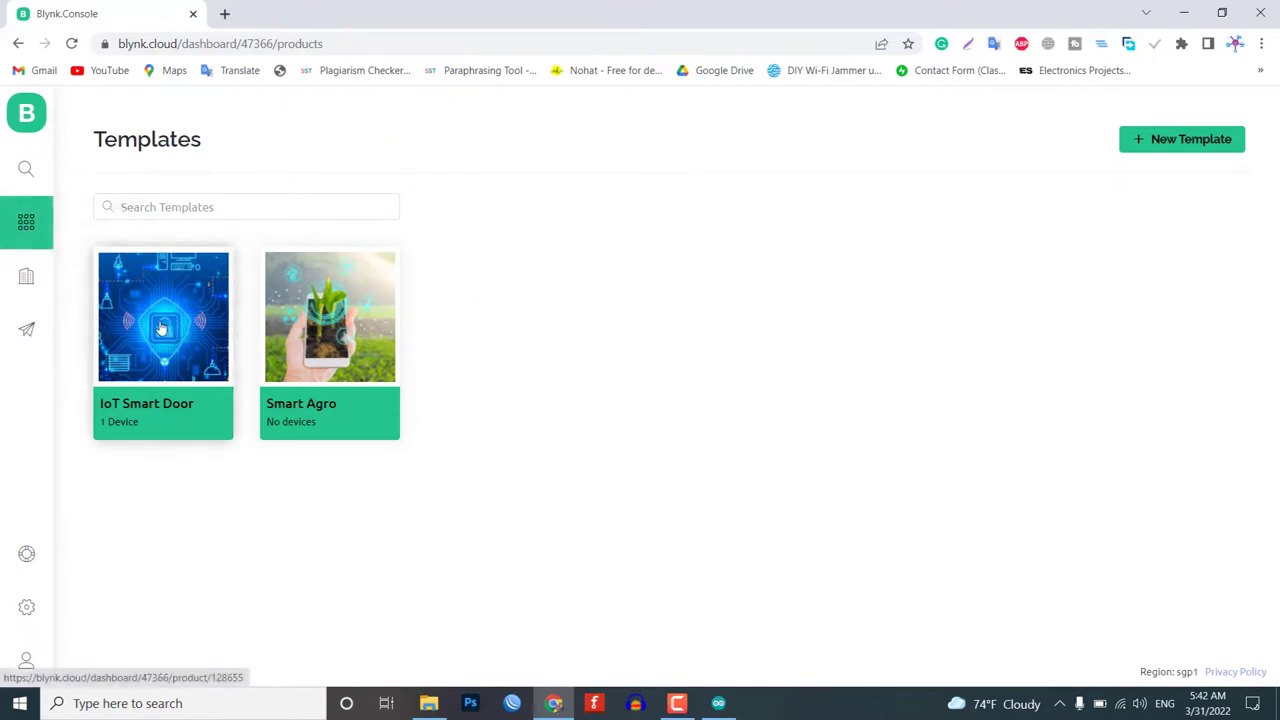
{"action": "left_click", "coordinate": [162, 317]}
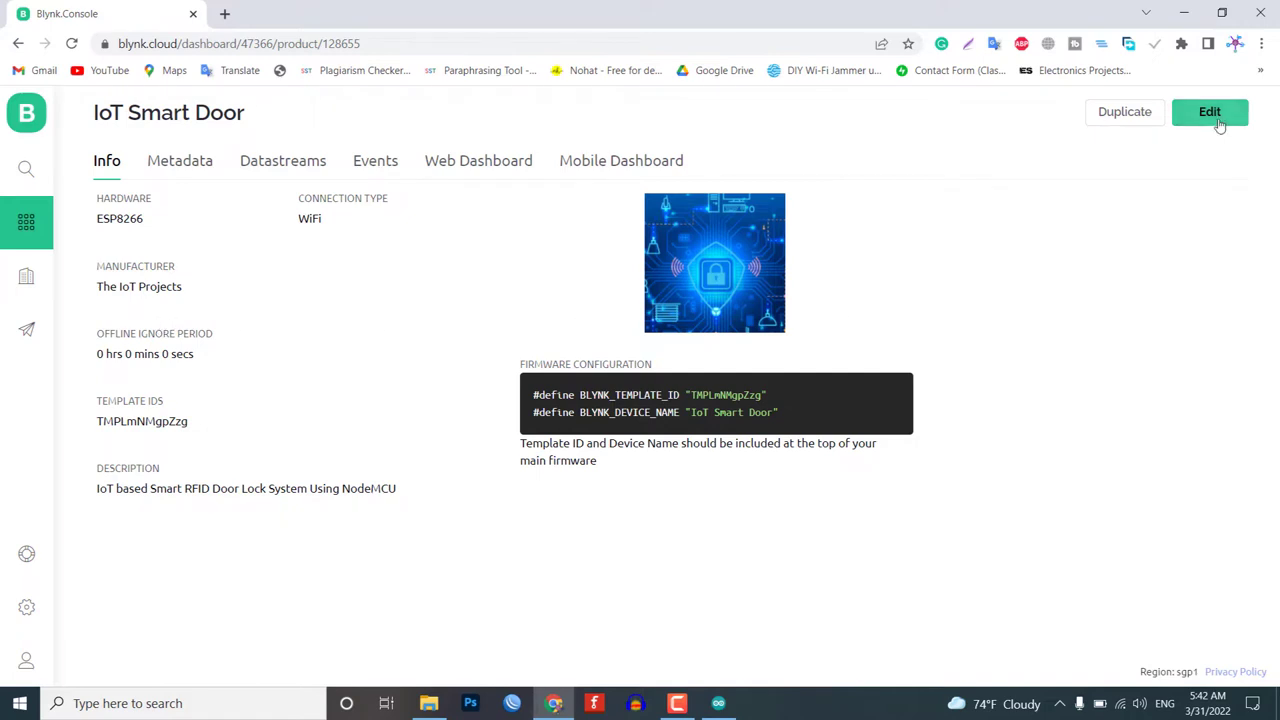
{"action": "left_click", "coordinate": [1209, 111]}
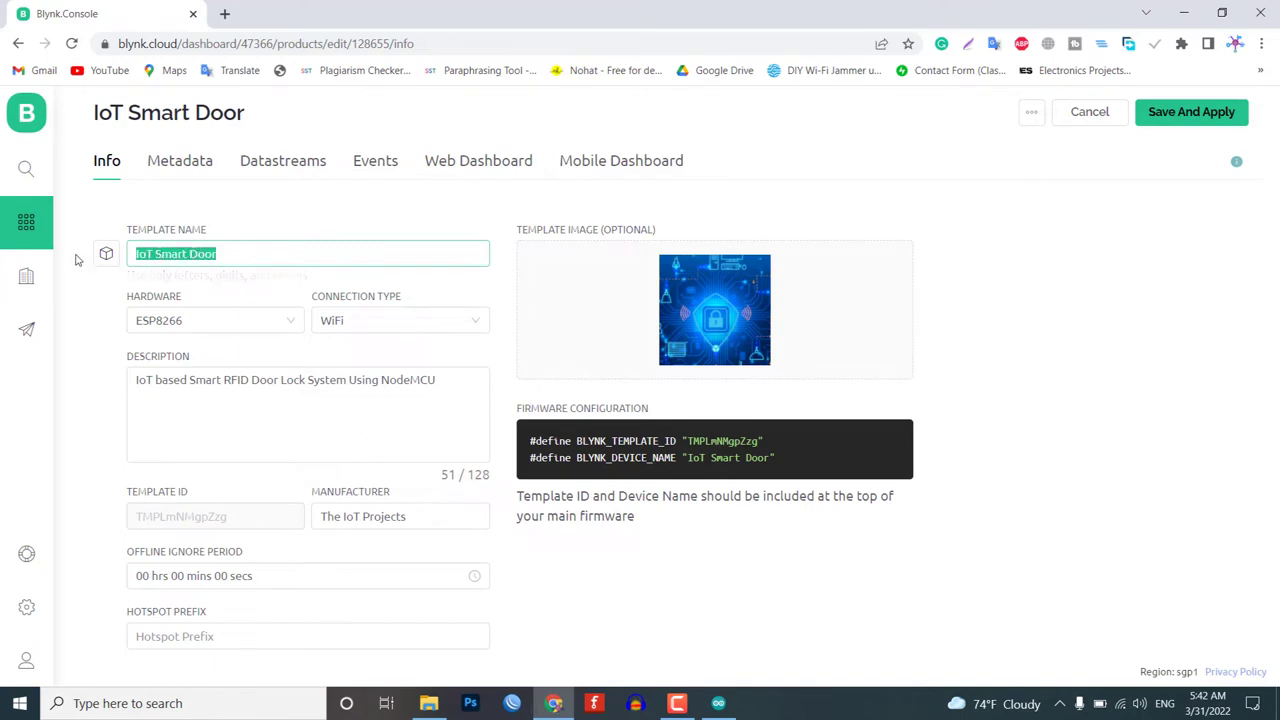
{"action": "left_click", "coordinate": [215, 320]}
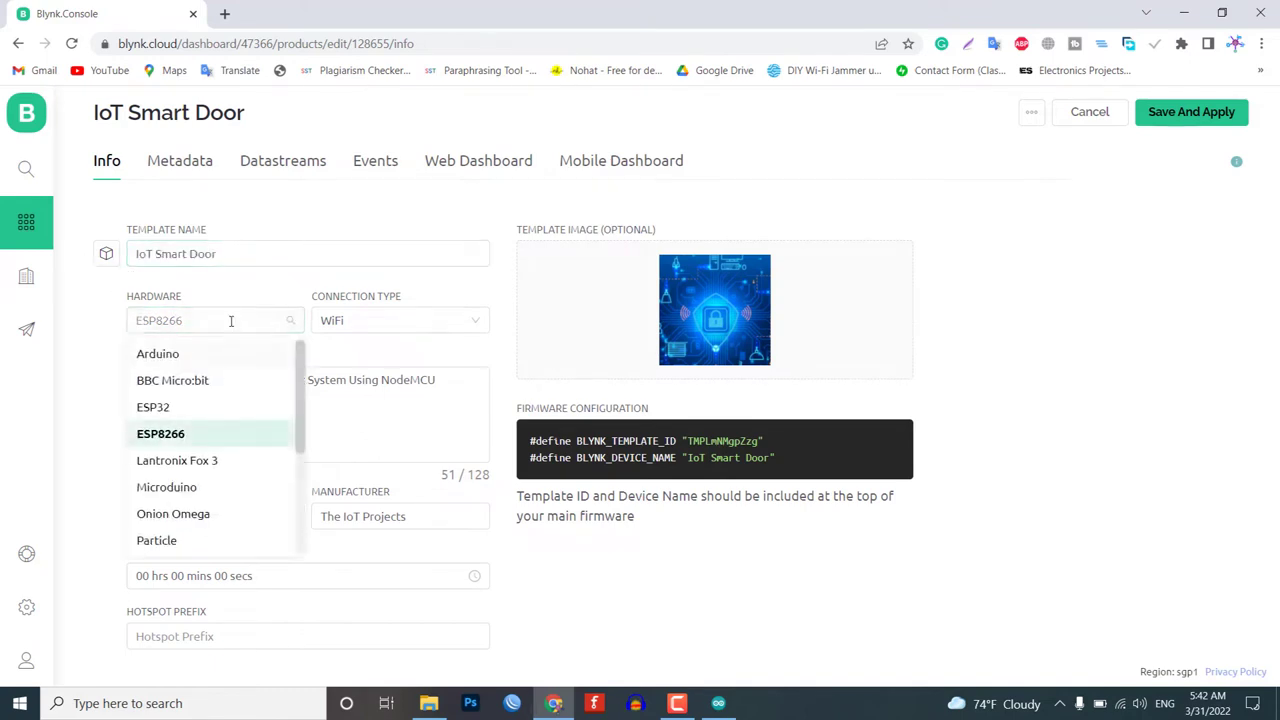
{"action": "mouse_move", "coordinate": [183, 424]}
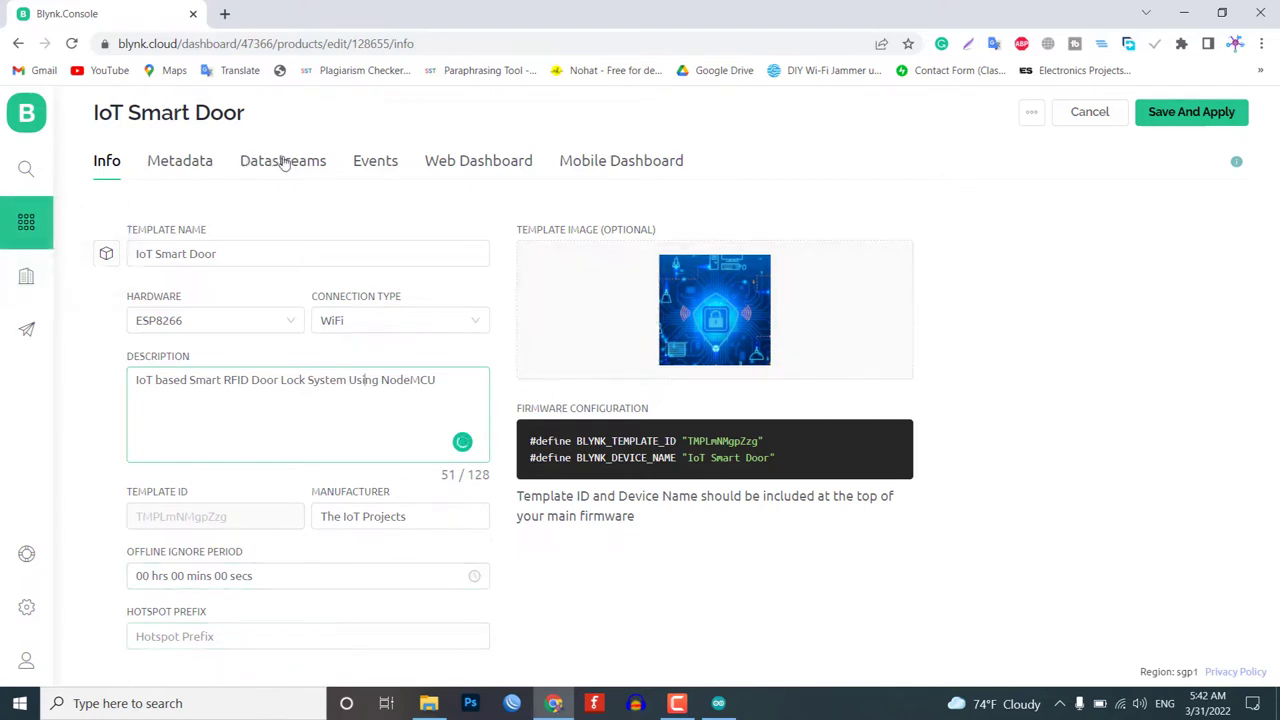
{"action": "mouse_move", "coordinate": [640, 448]}
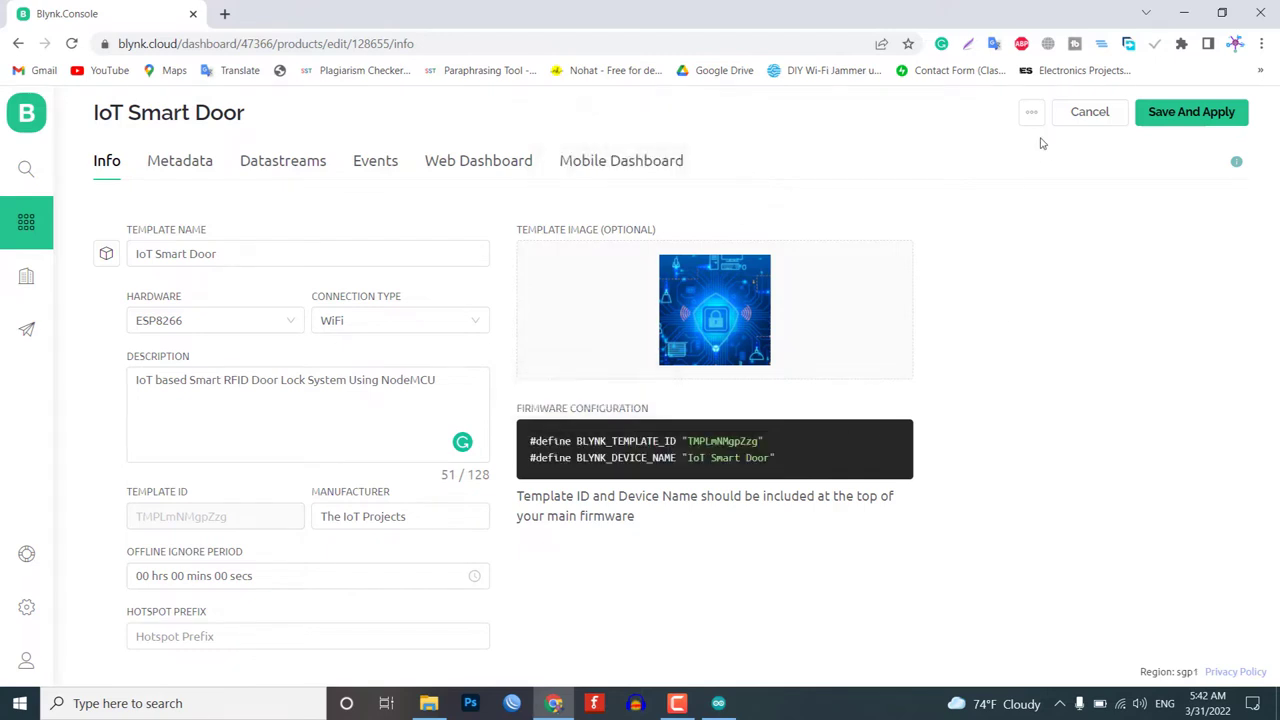
{"action": "mouse_move", "coordinate": [1089, 111]}
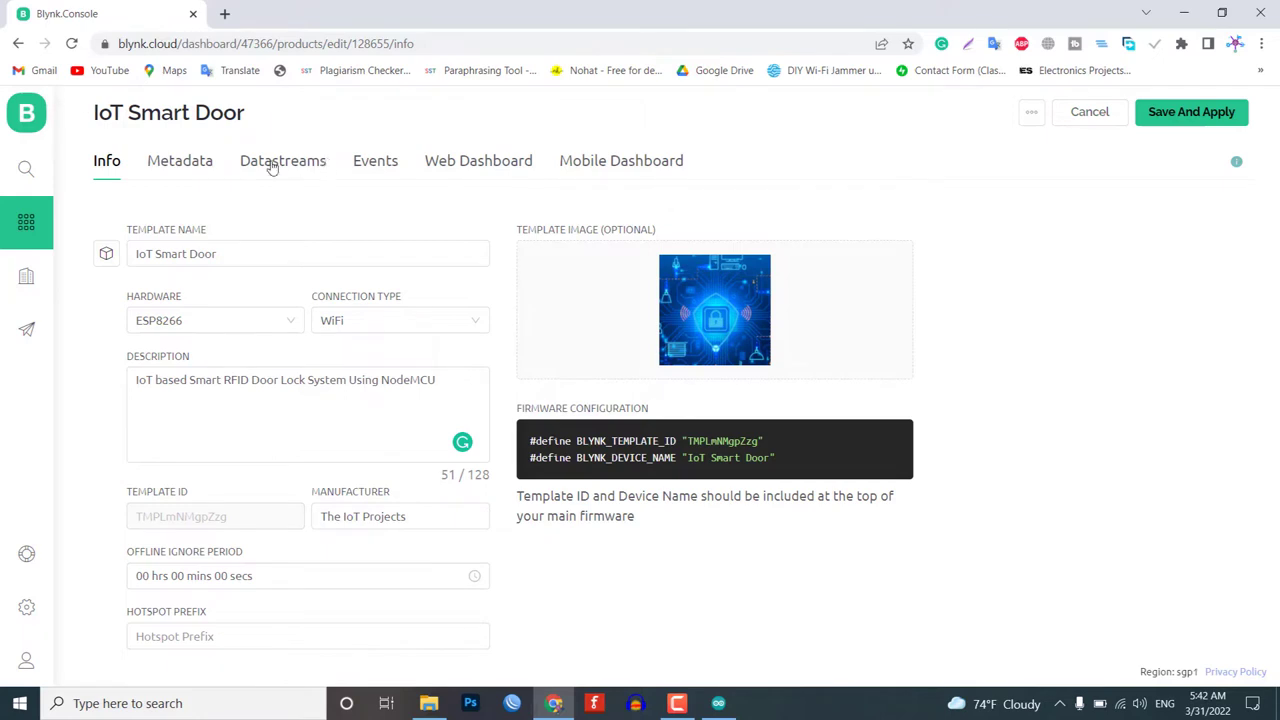
View the Datastreams tab listing three integer access switches and one string monitoring stream
{"action": "left_click", "coordinate": [283, 160]}
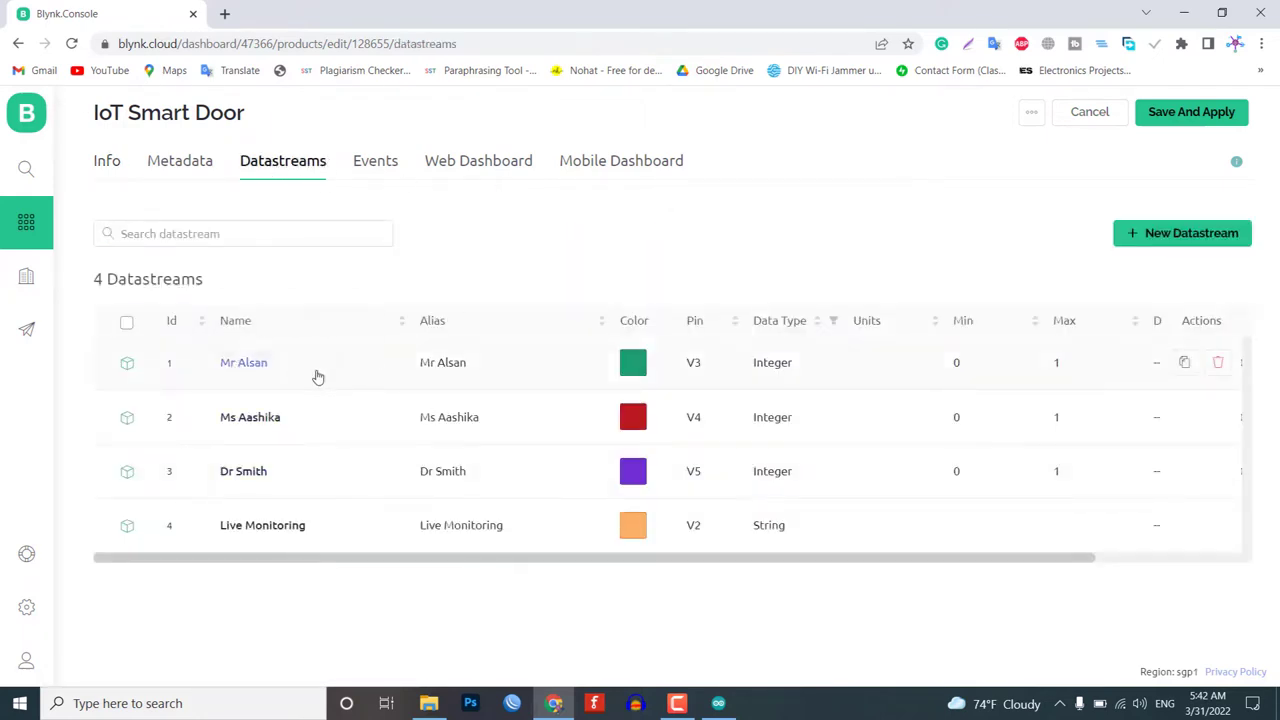
{"action": "mouse_move", "coordinate": [243, 362]}
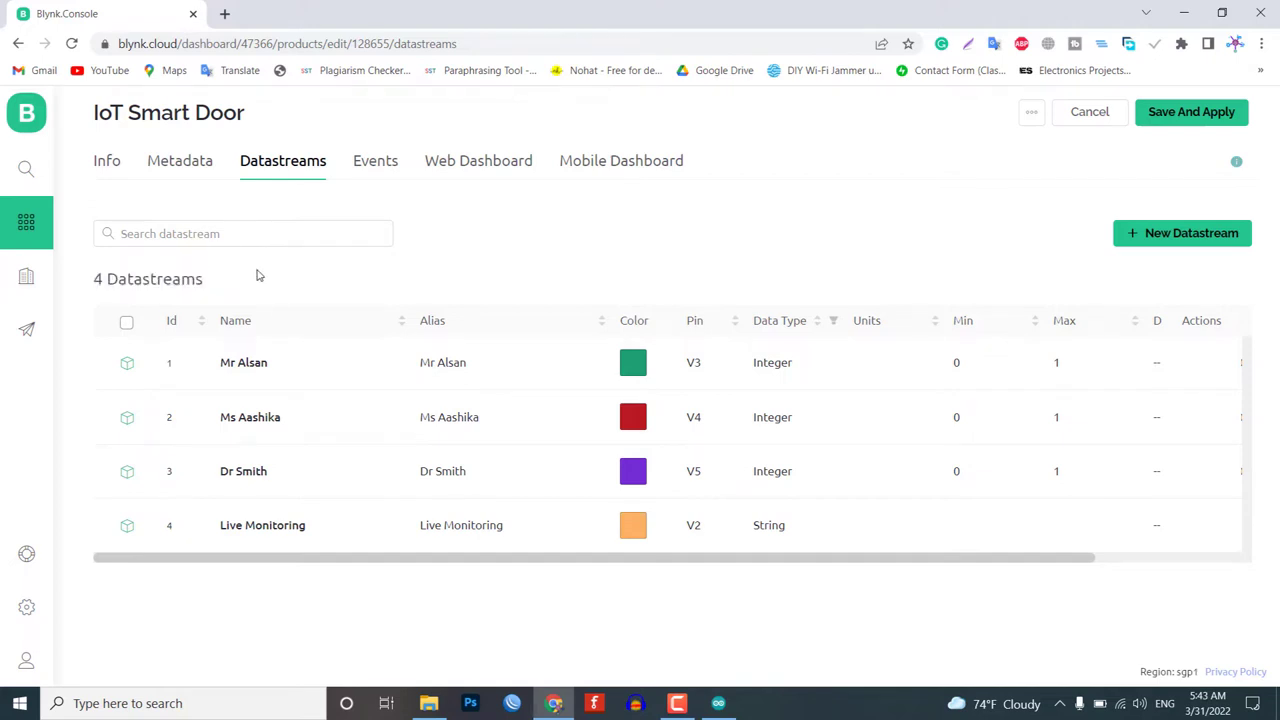
{"action": "mouse_move", "coordinate": [243, 362]}
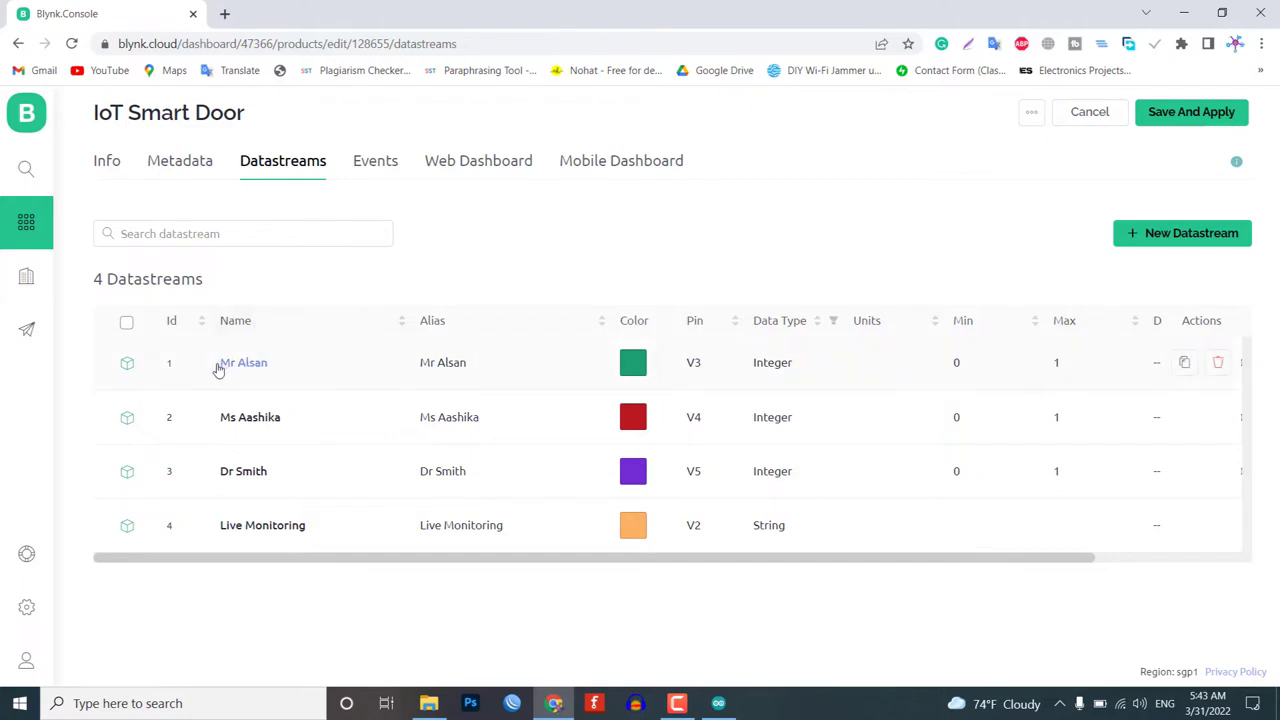
{"action": "mouse_move", "coordinate": [265, 428]}
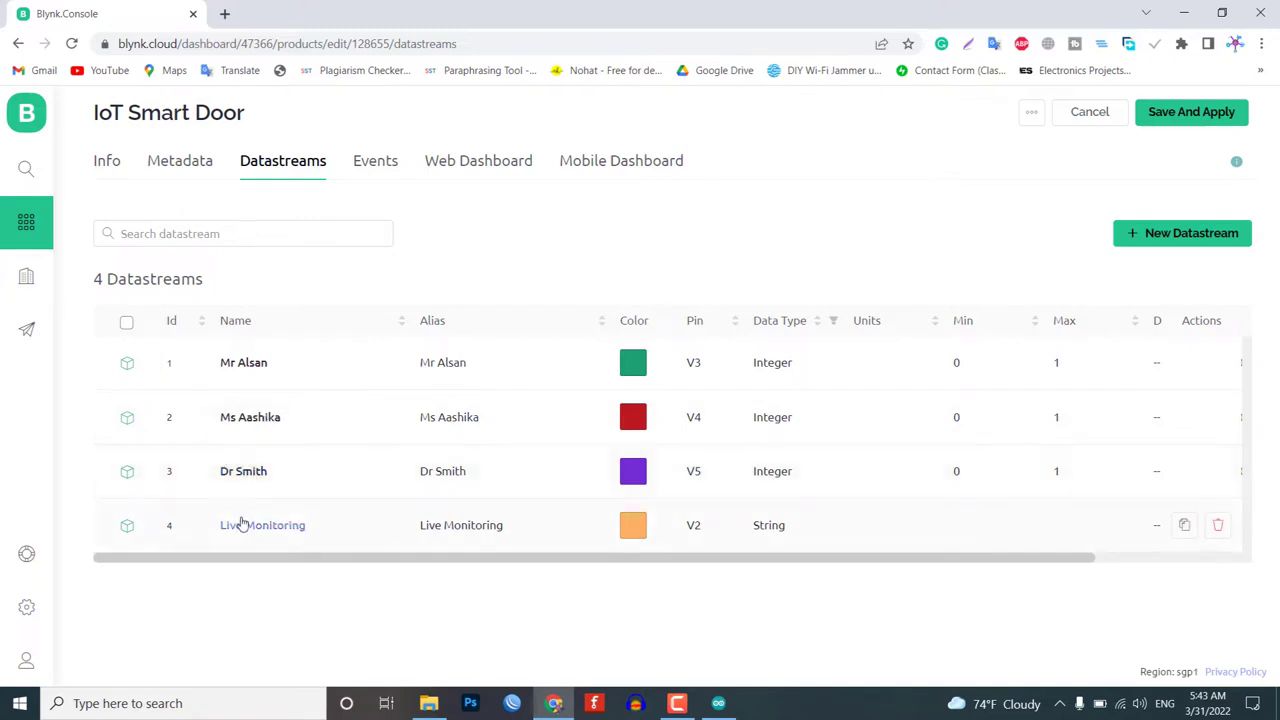
{"action": "mouse_move", "coordinate": [505, 338]}
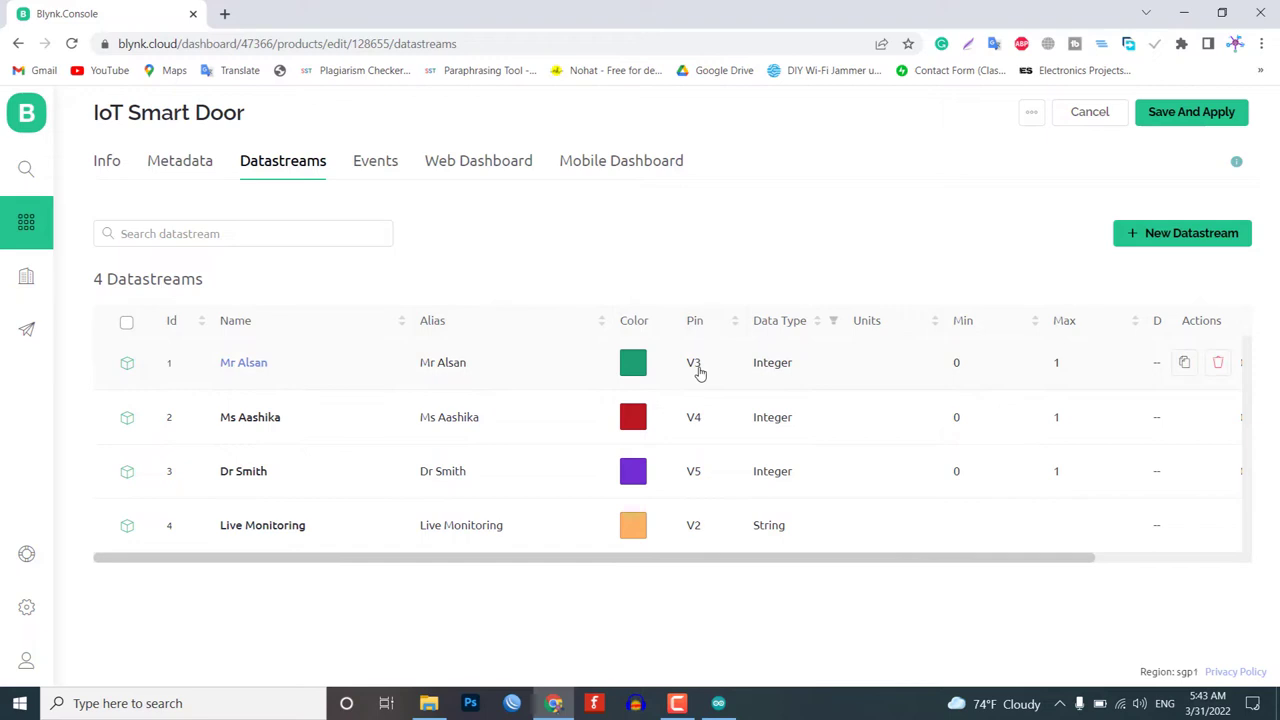
{"action": "mouse_move", "coordinate": [707, 525]}
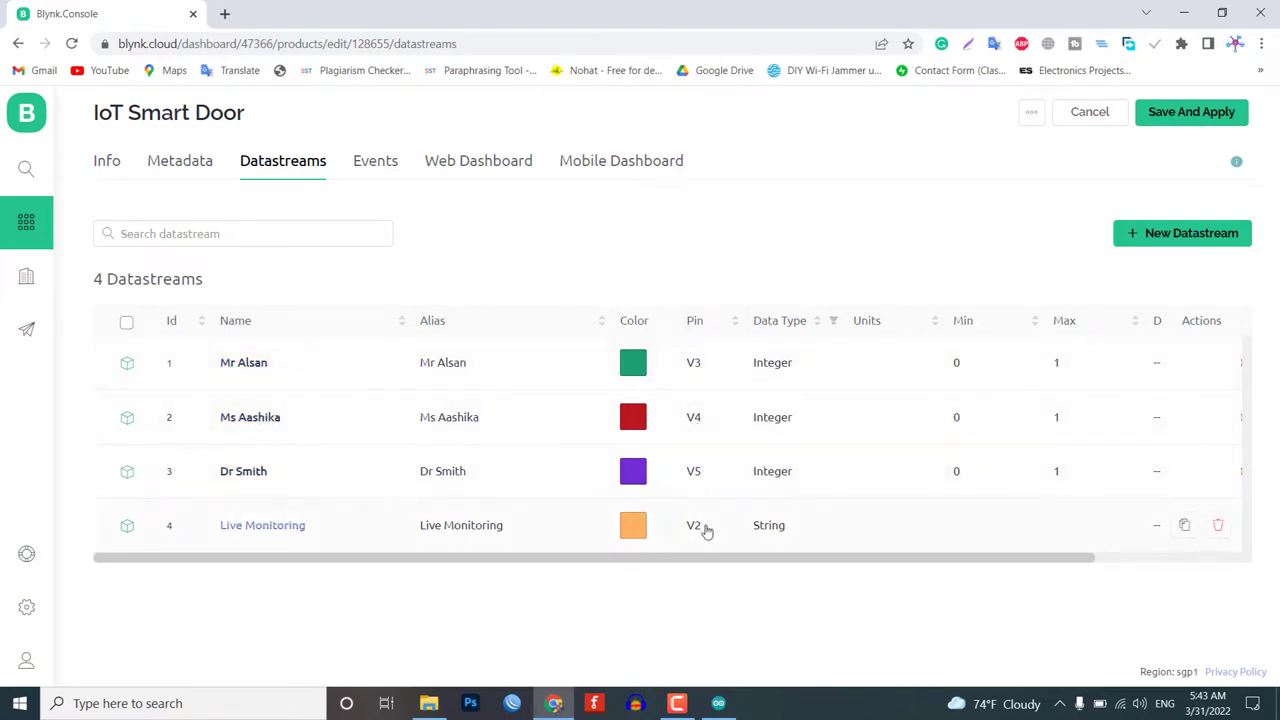
{"action": "mouse_move", "coordinate": [771, 417]}
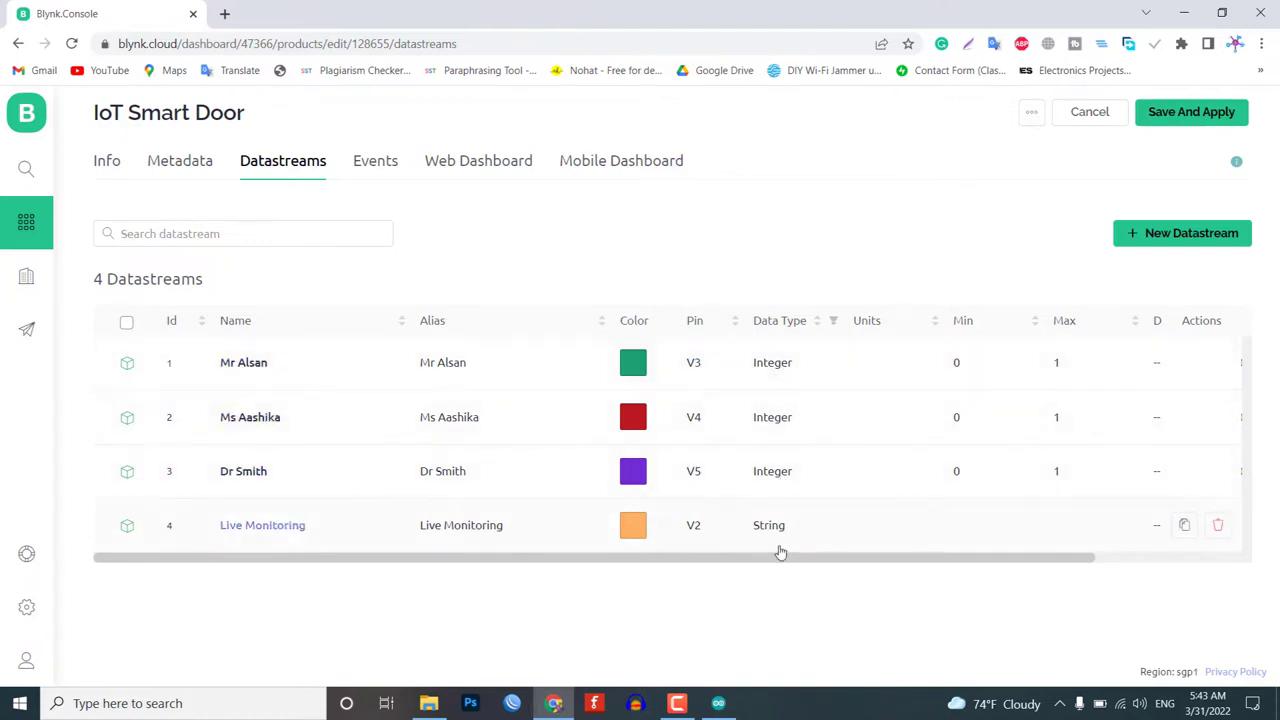
{"action": "left_click", "coordinate": [478, 160]}
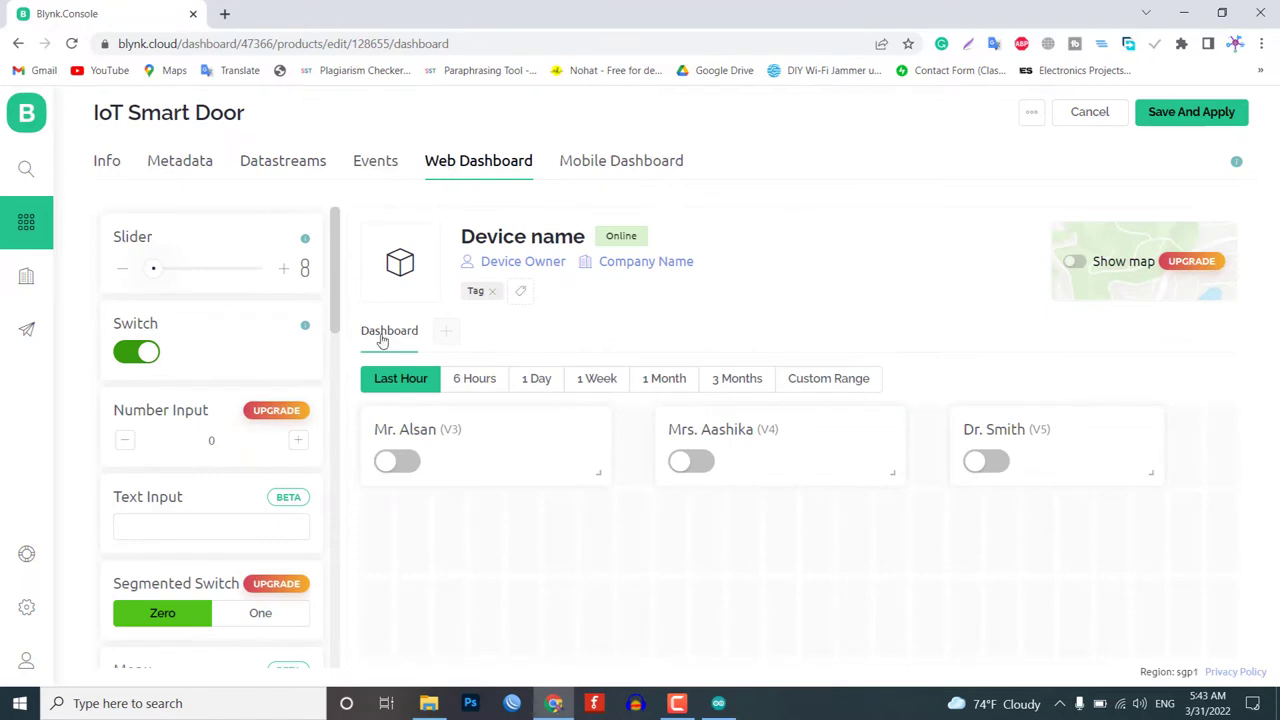
{"action": "mouse_move", "coordinate": [755, 440]}
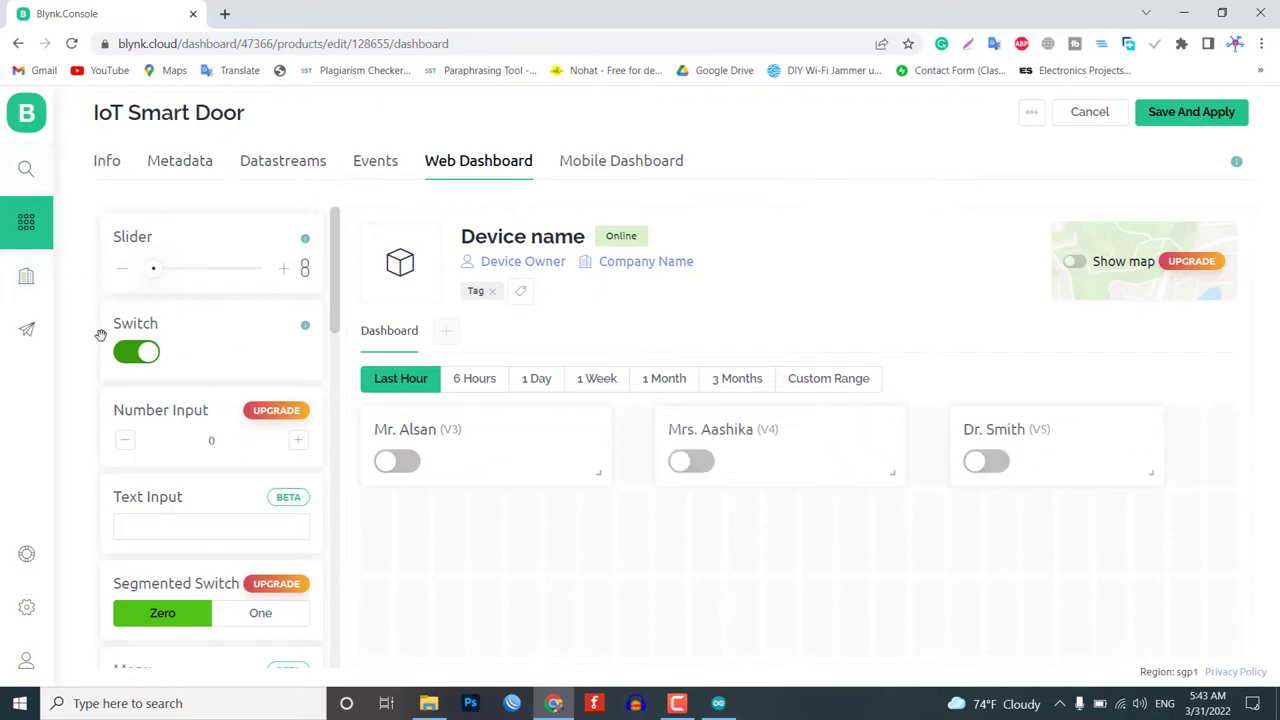
Review the Web Dashboard's Mr. Alsan, Mrs. Aashika and Dr. Smith switches on V3–V5
{"action": "scroll", "scroll_direction": "down", "scroll_amount": 3}
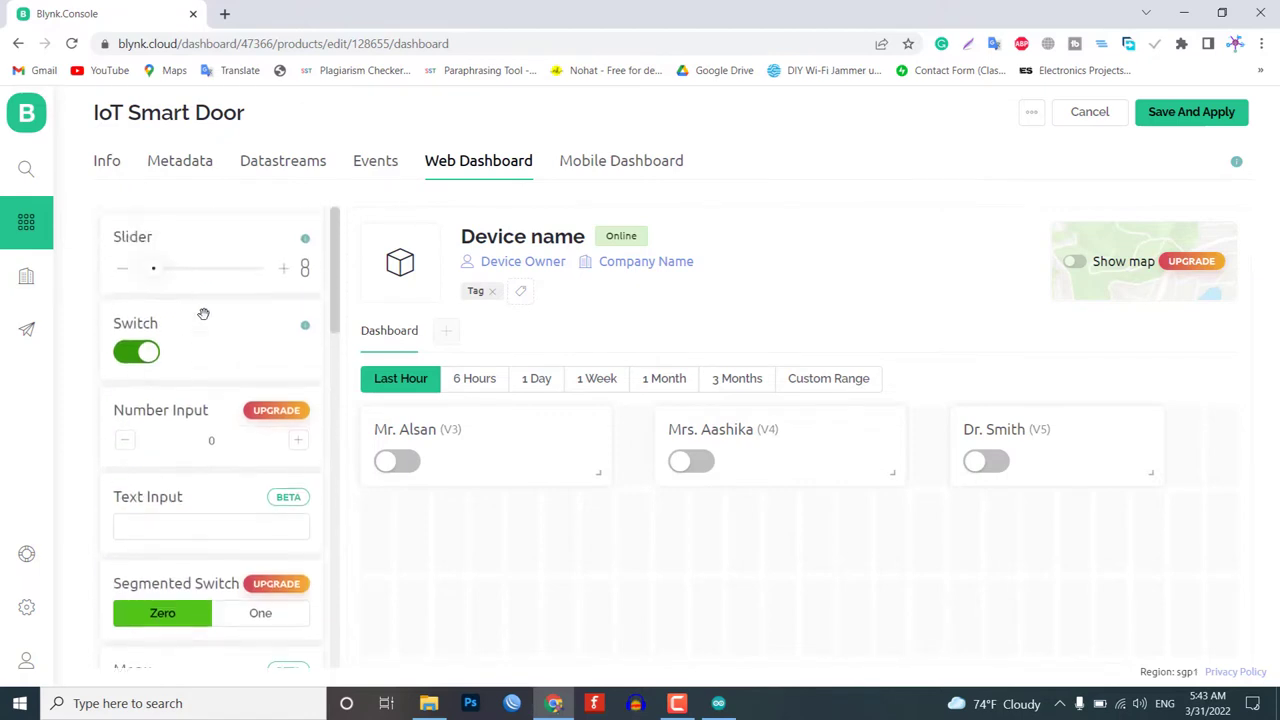
{"action": "mouse_move", "coordinate": [198, 347]}
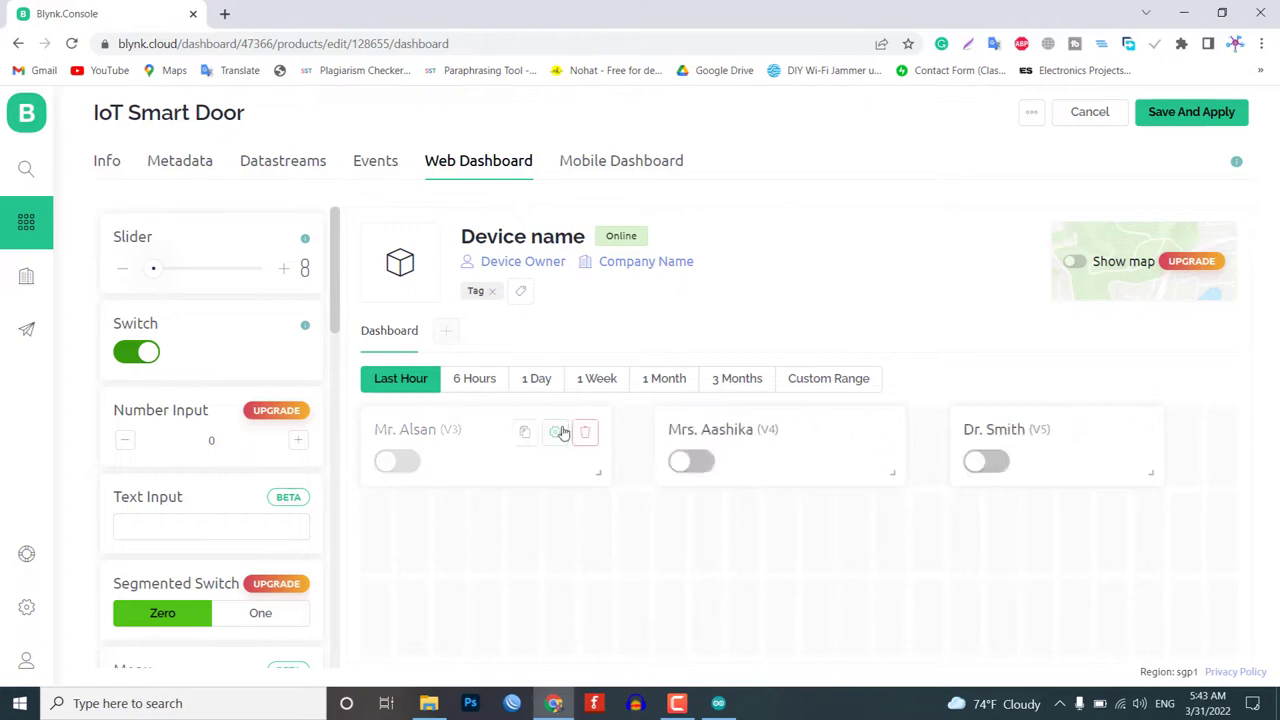
{"action": "left_click", "coordinate": [556, 432]}
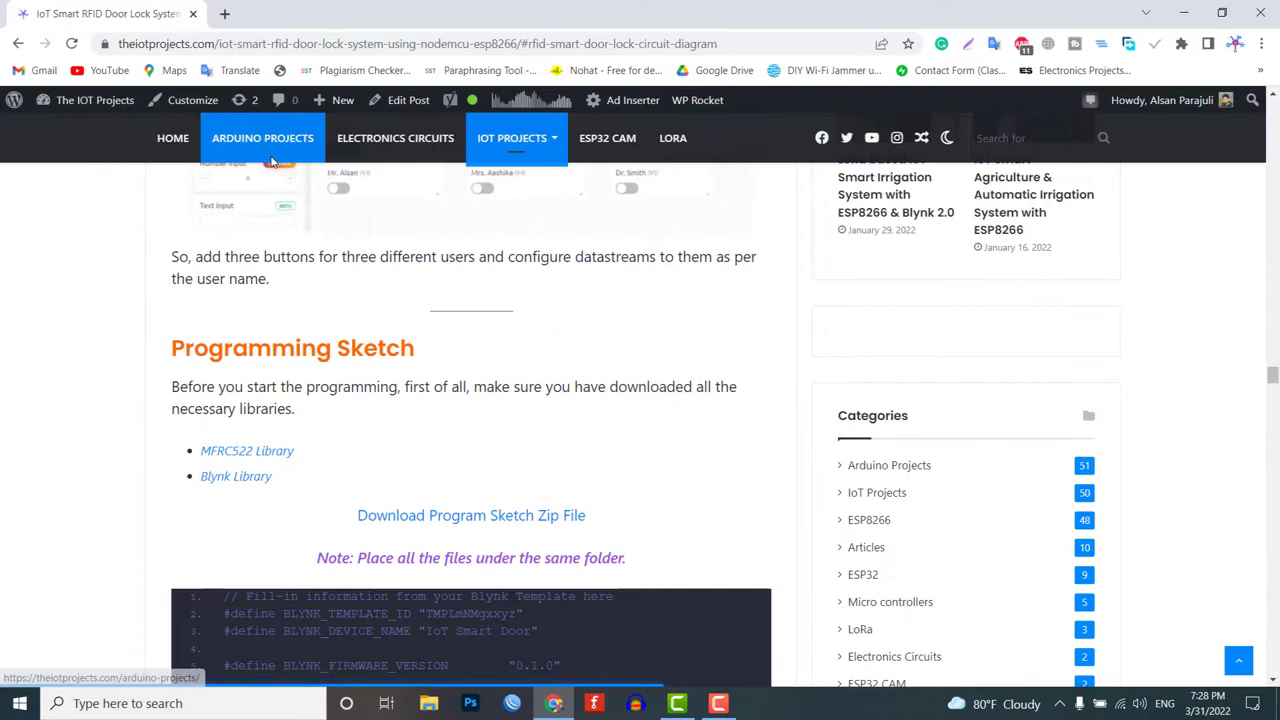
{"action": "mouse_move", "coordinate": [155, 368]}
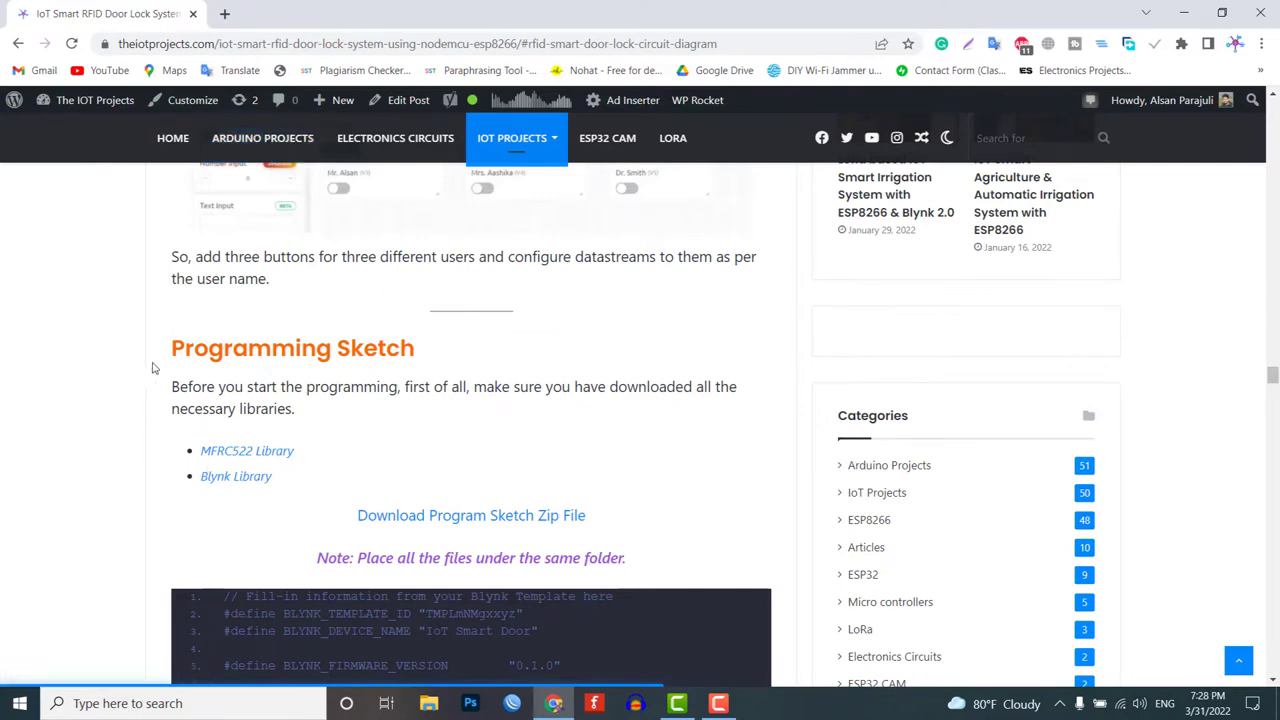
Open the downloaded IoT_Smart_RFID_Door_Lock.ino sketch in Arduino IDE
{"action": "left_click_drag", "start_coordinate": [171, 387], "coordinate": [294, 409]}
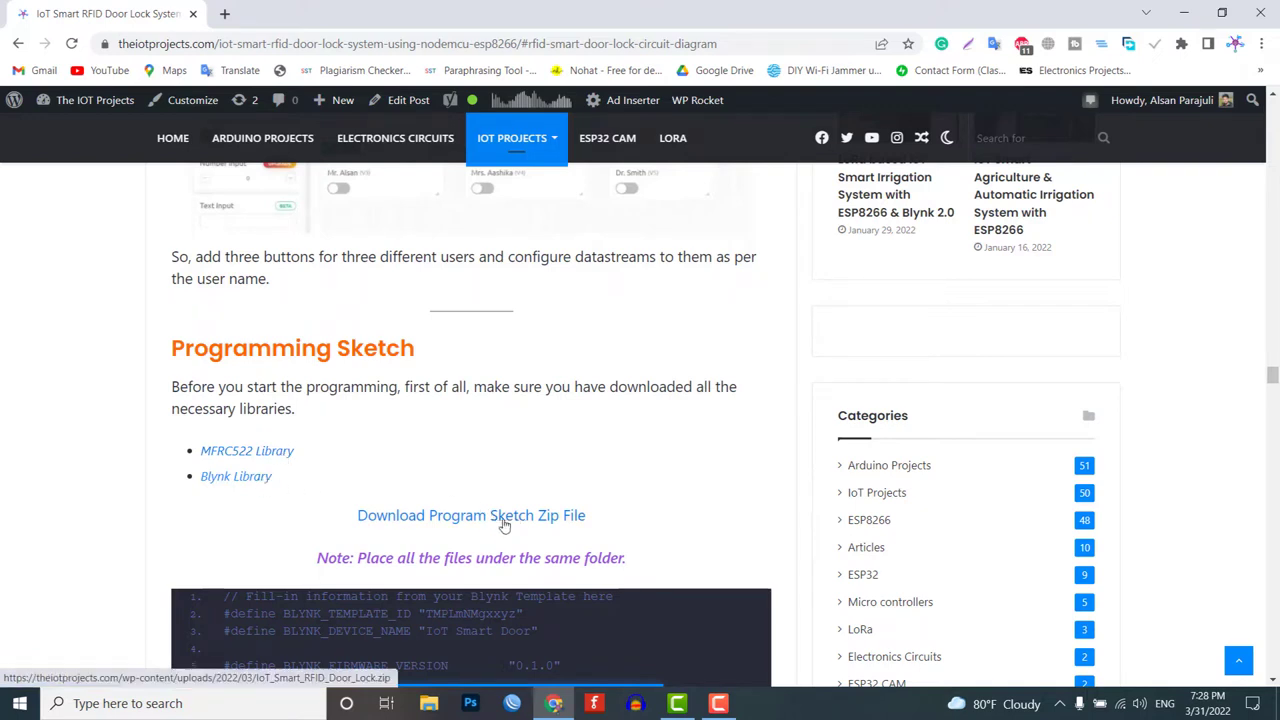
{"action": "mouse_move", "coordinate": [405, 518]}
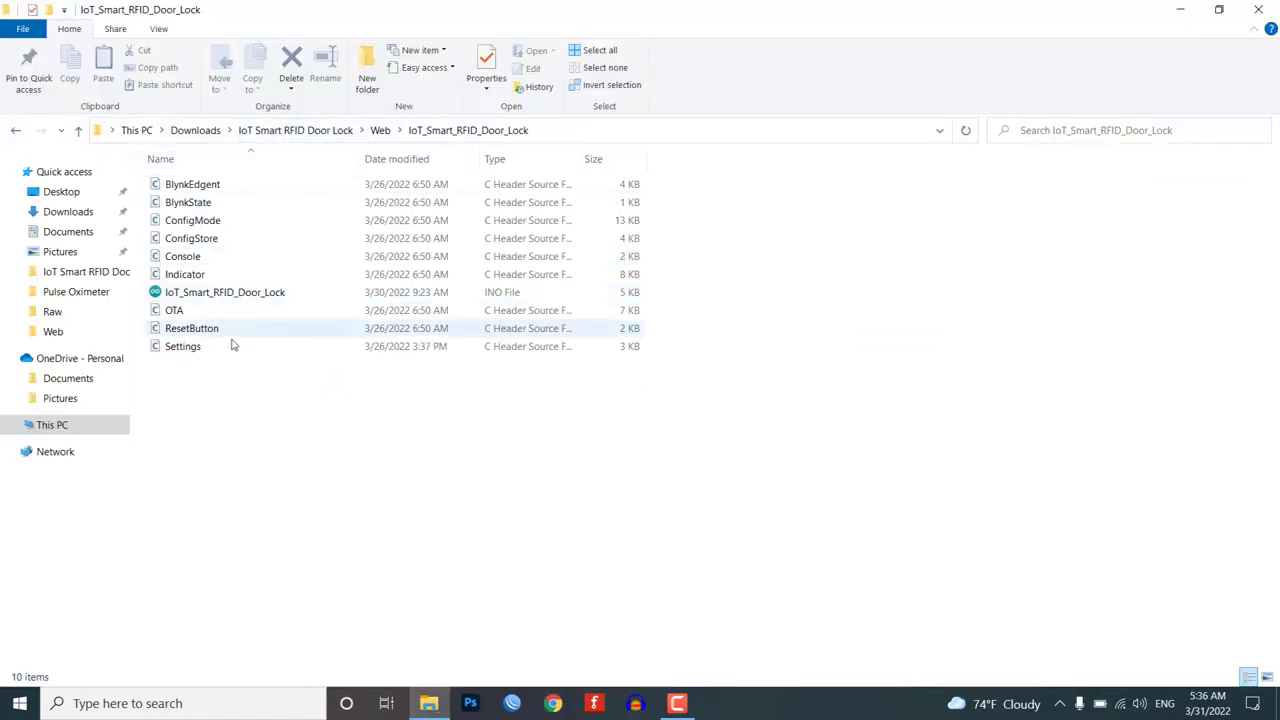
{"action": "key", "text": "ctrl+a"}
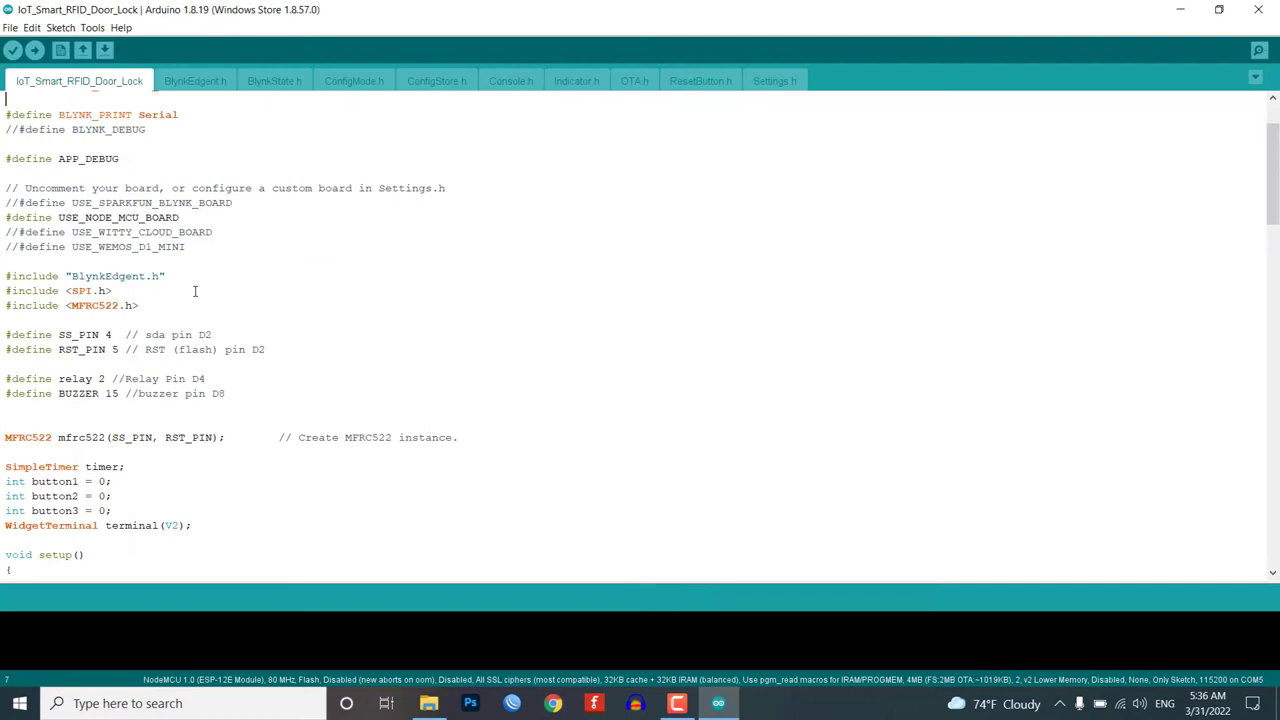
{"action": "left_click_drag", "start_coordinate": [6, 276], "coordinate": [142, 305]}
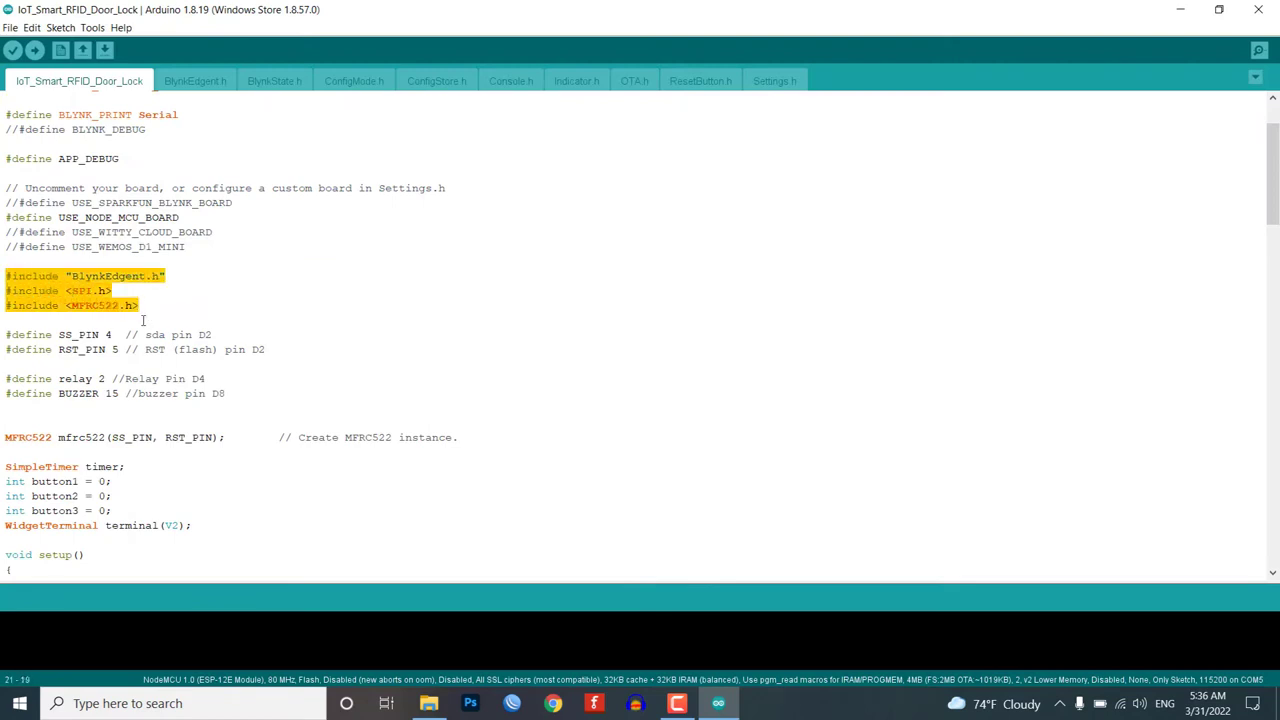
{"action": "mouse_move", "coordinate": [211, 330]}
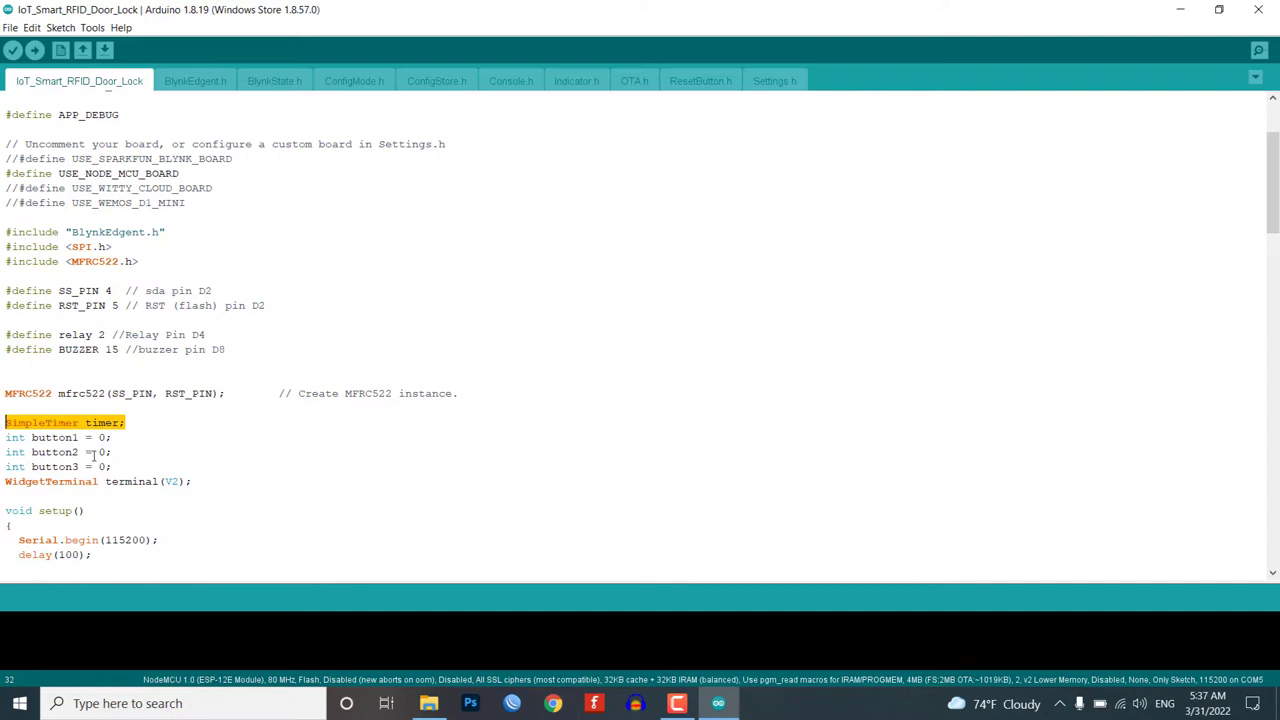
{"action": "left_click_drag", "start_coordinate": [5, 437], "coordinate": [110, 467]}
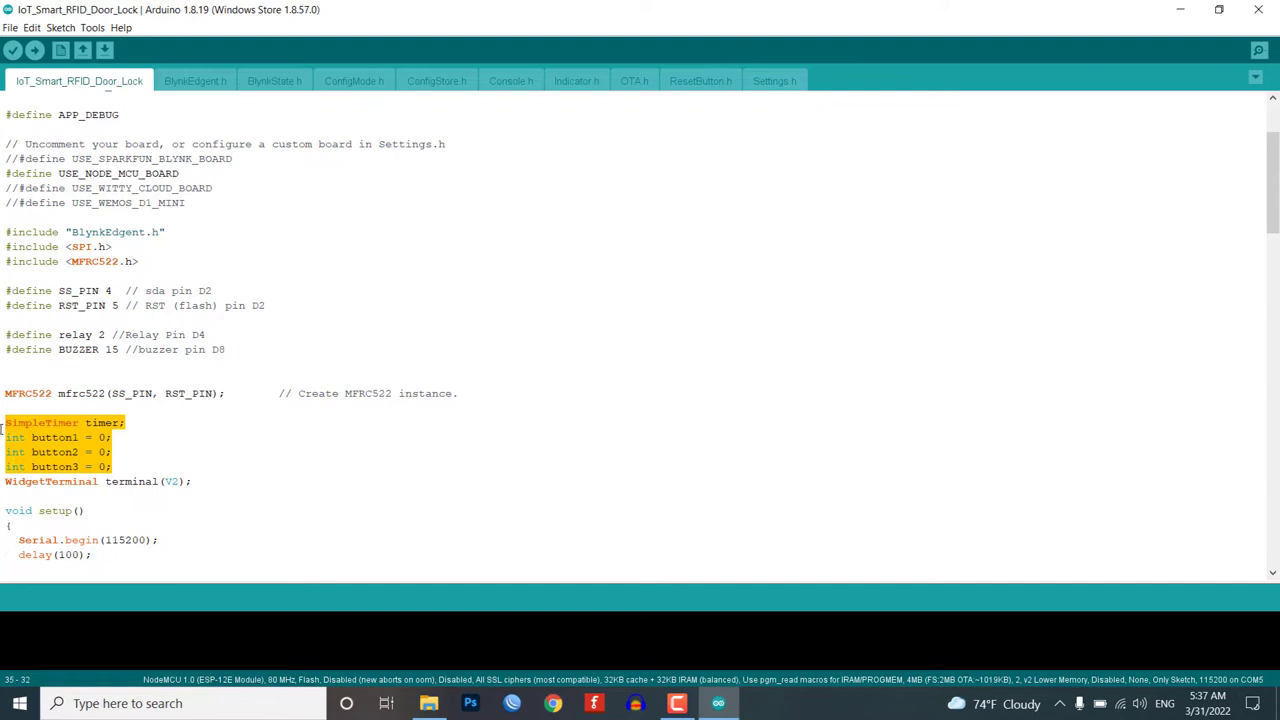
{"action": "mouse_move", "coordinate": [4, 432]}
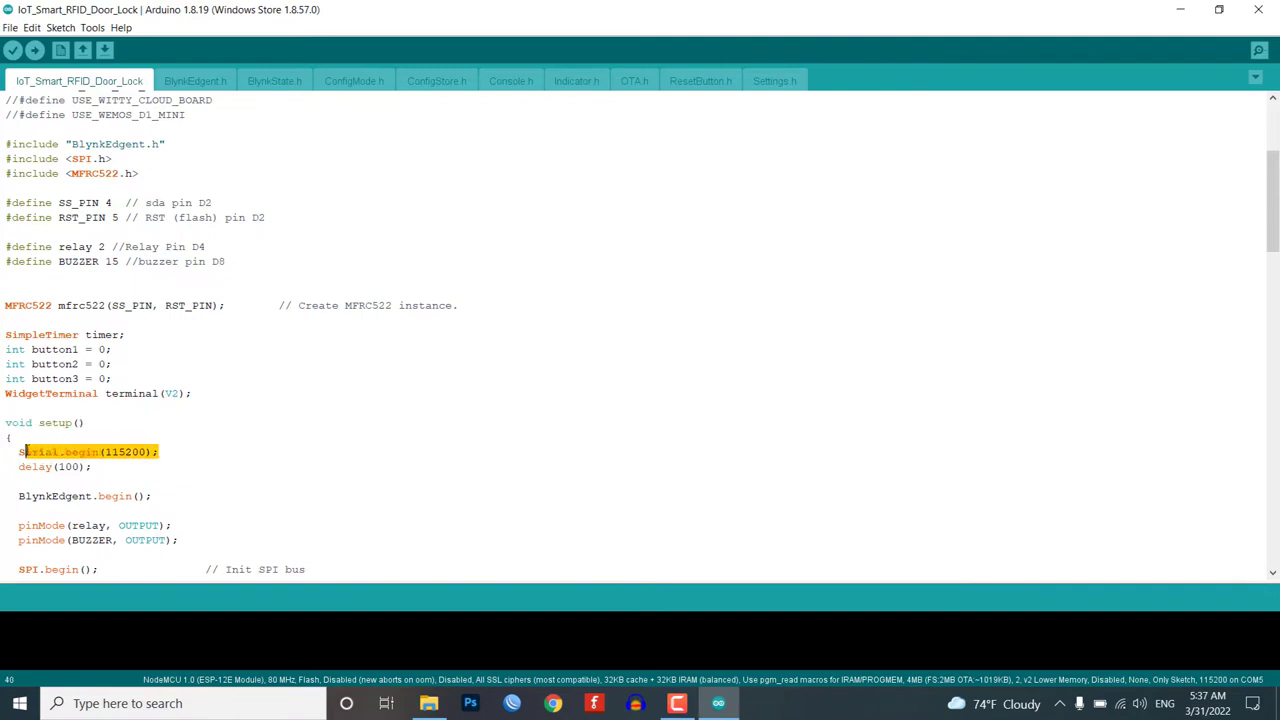
{"action": "scroll", "scroll_direction": "down", "scroll_amount": 3}
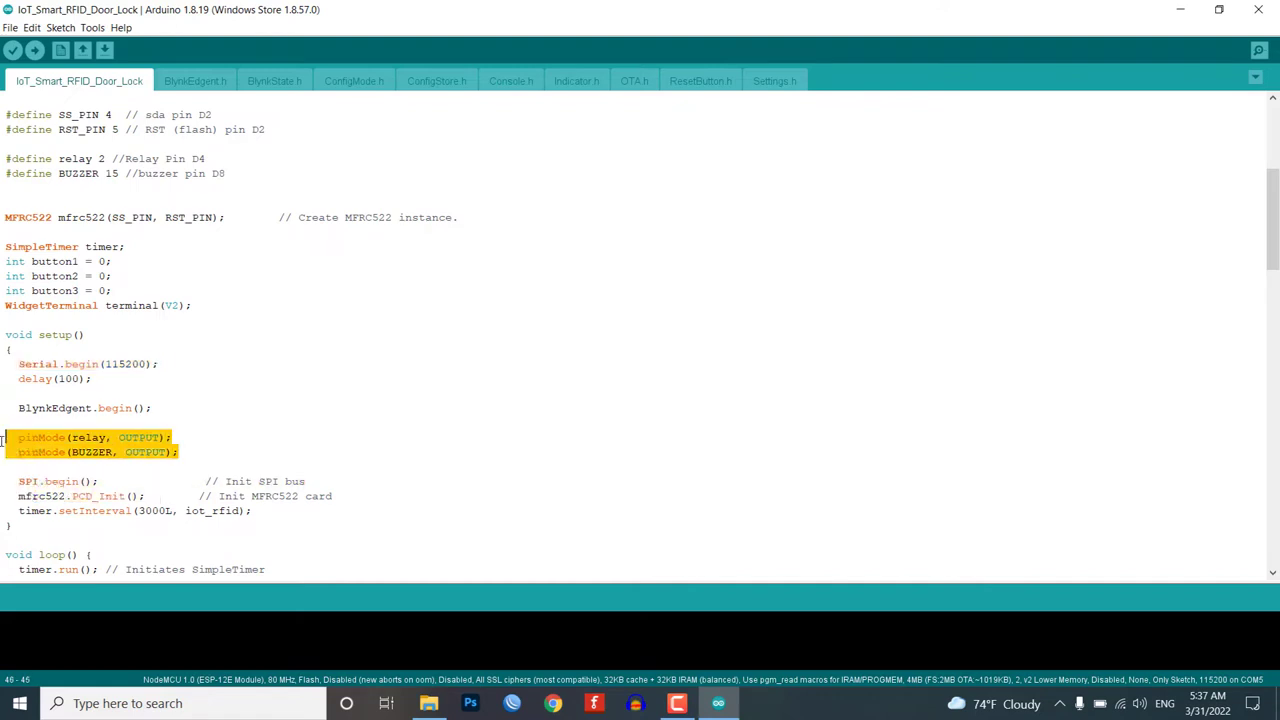
{"action": "double_click", "coordinate": [215, 510]}
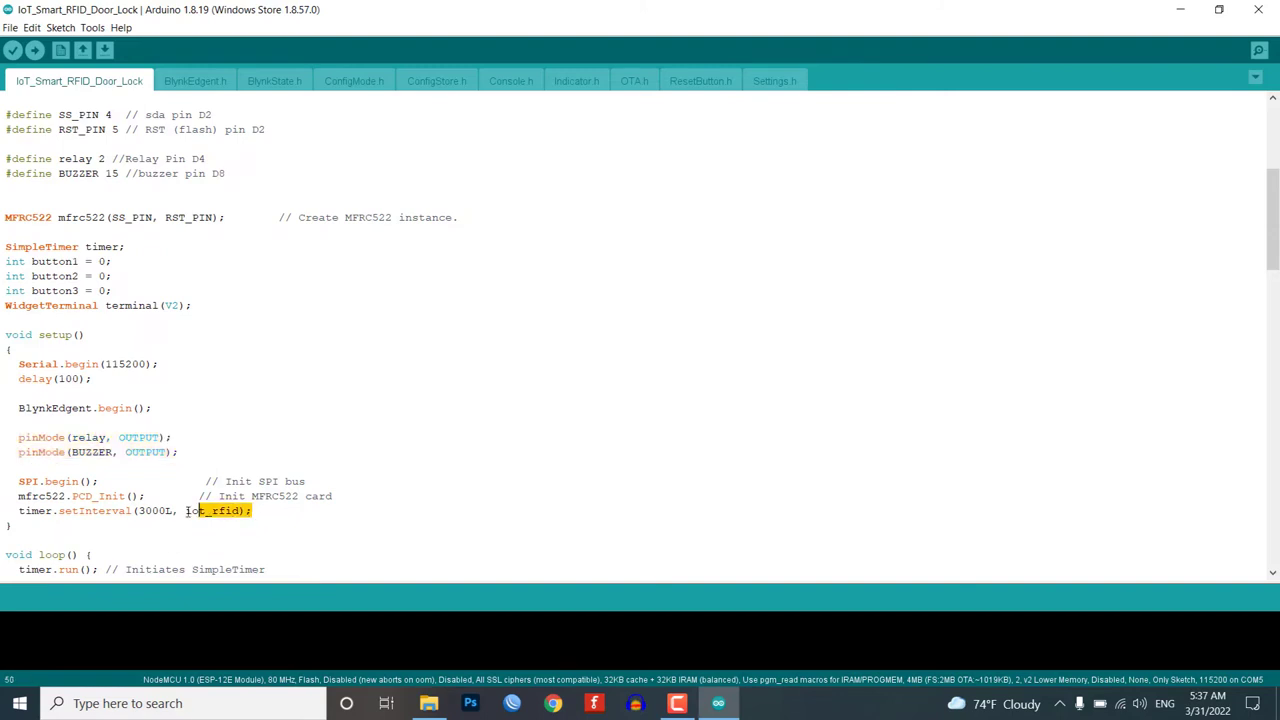
{"action": "scroll", "scroll_direction": "down", "scroll_amount": 3}
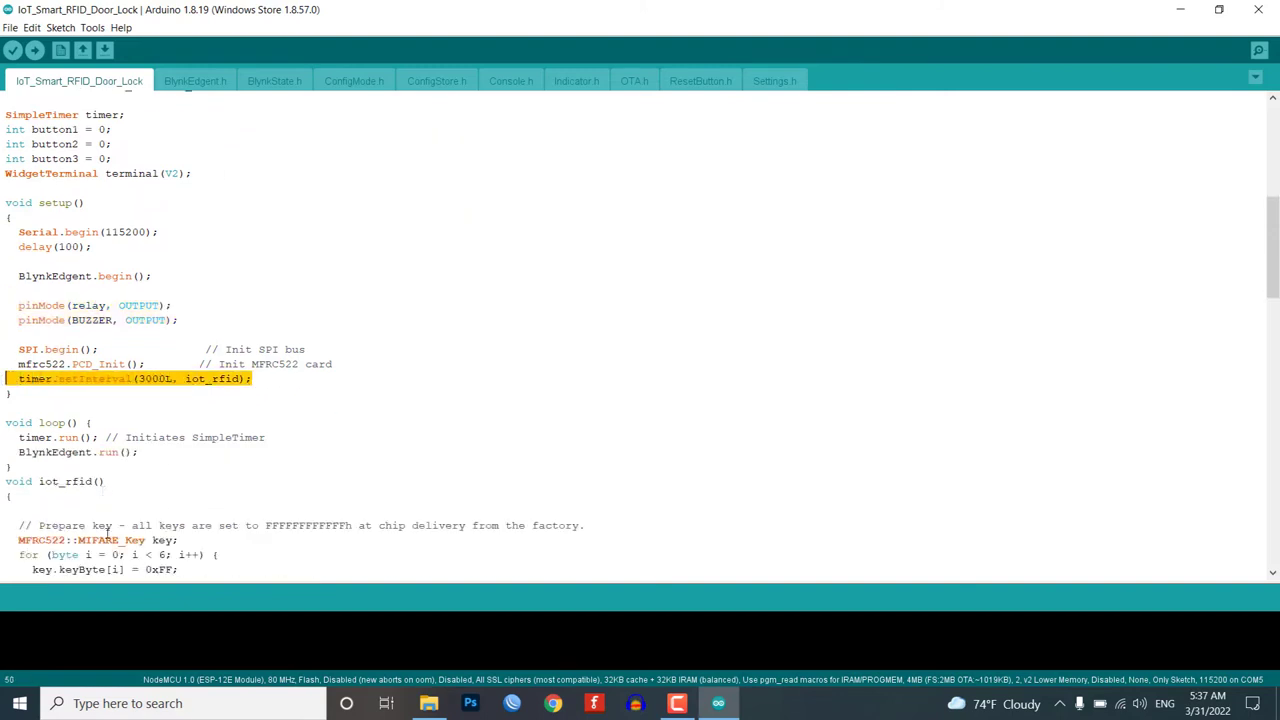
{"action": "scroll", "scroll_direction": "down", "scroll_amount": 3}
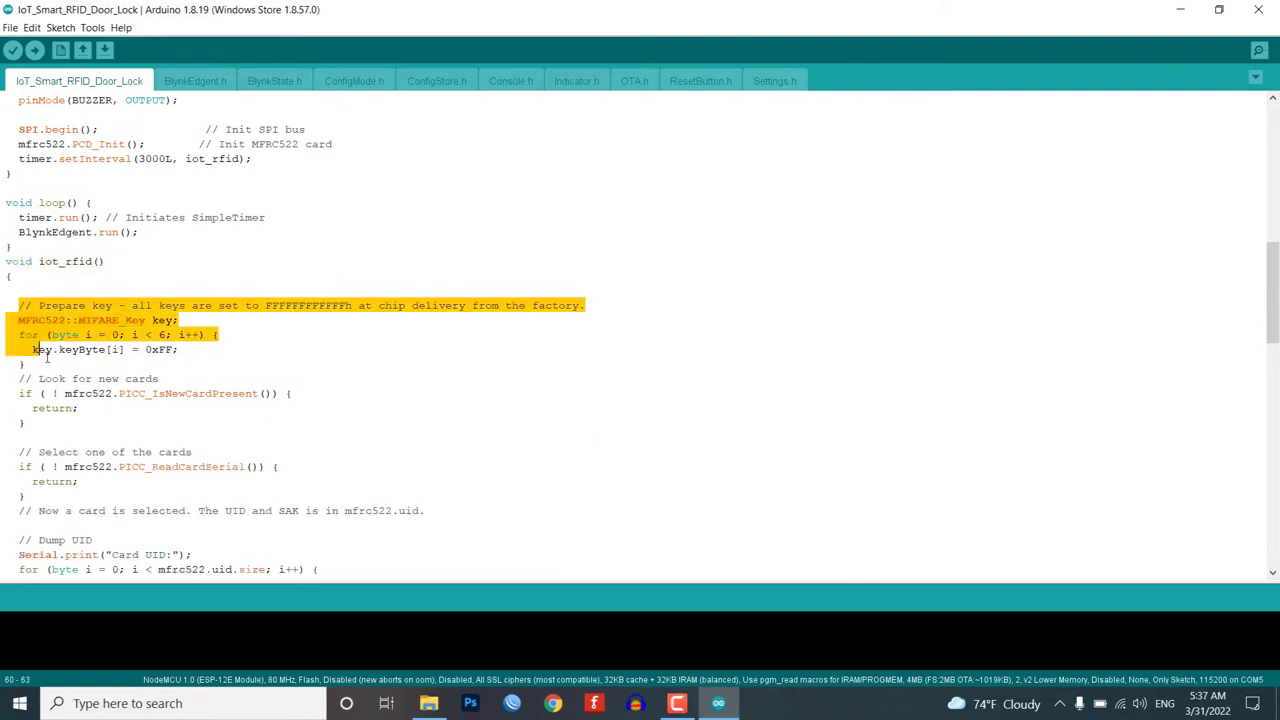
{"action": "scroll", "scroll_direction": "down", "scroll_amount": 3}
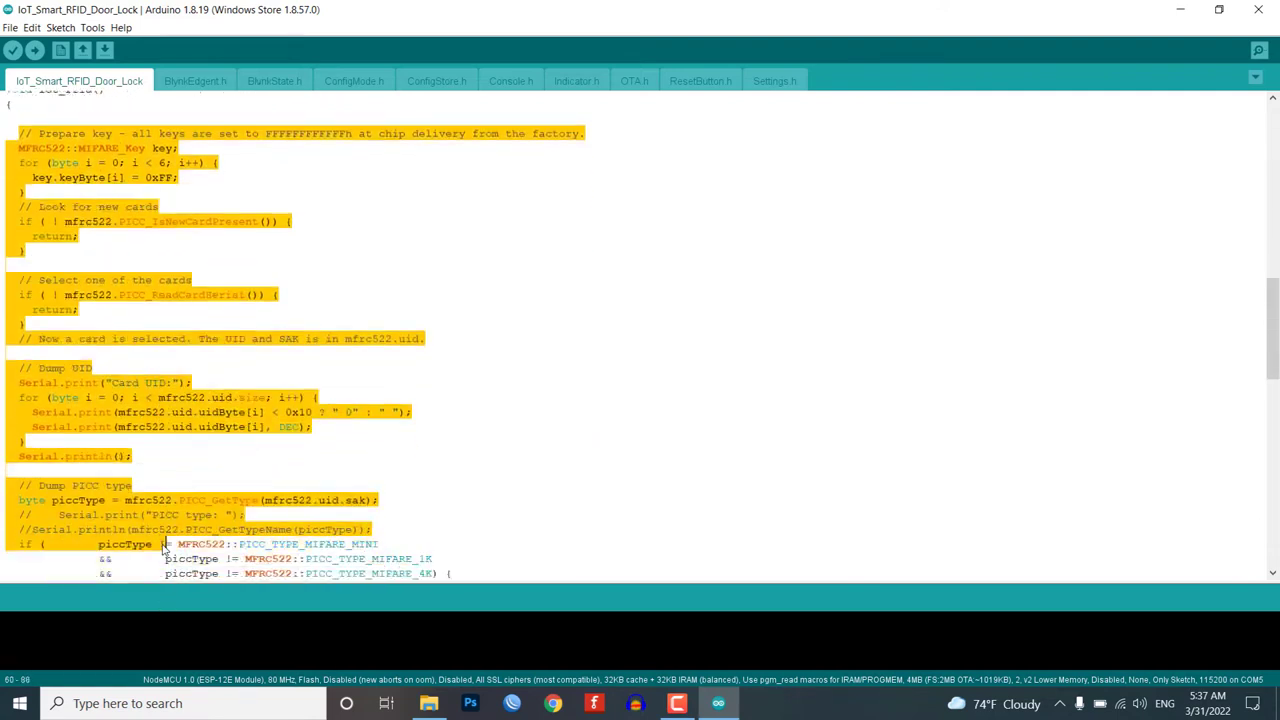
{"action": "scroll", "scroll_direction": "down", "scroll_amount": 3}
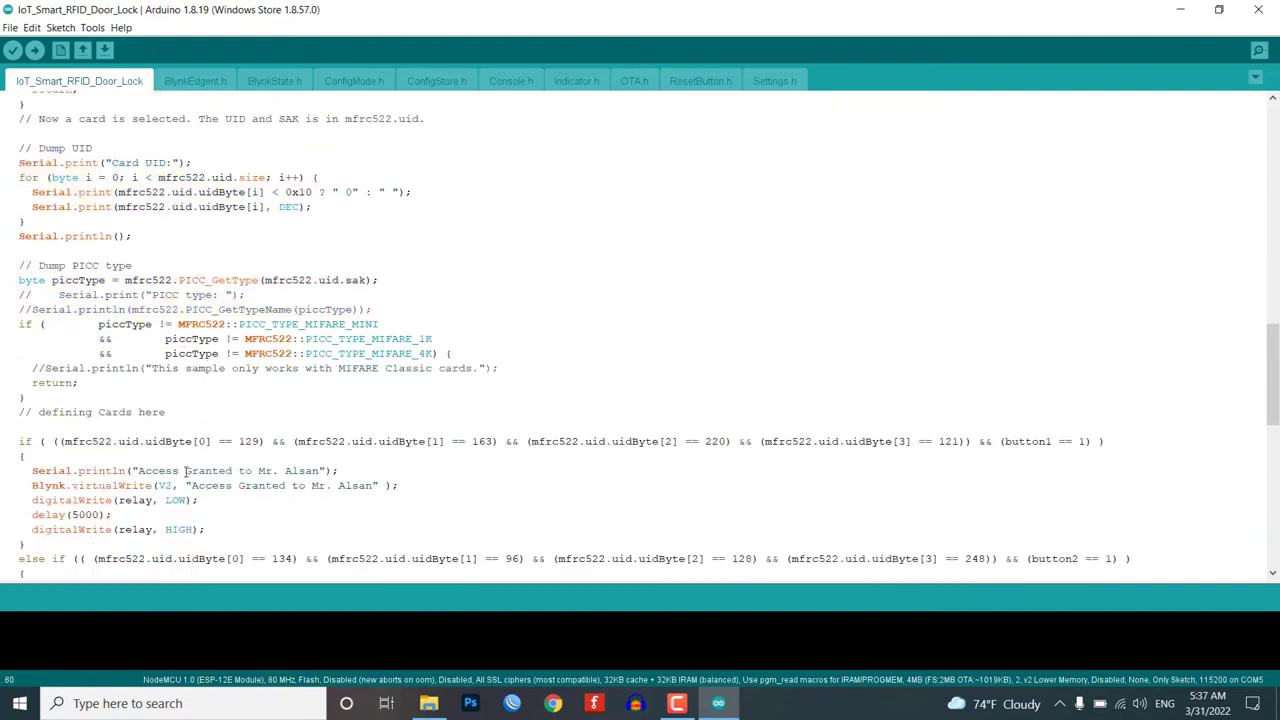
{"action": "left_click_drag", "start_coordinate": [18, 265], "coordinate": [166, 411]}
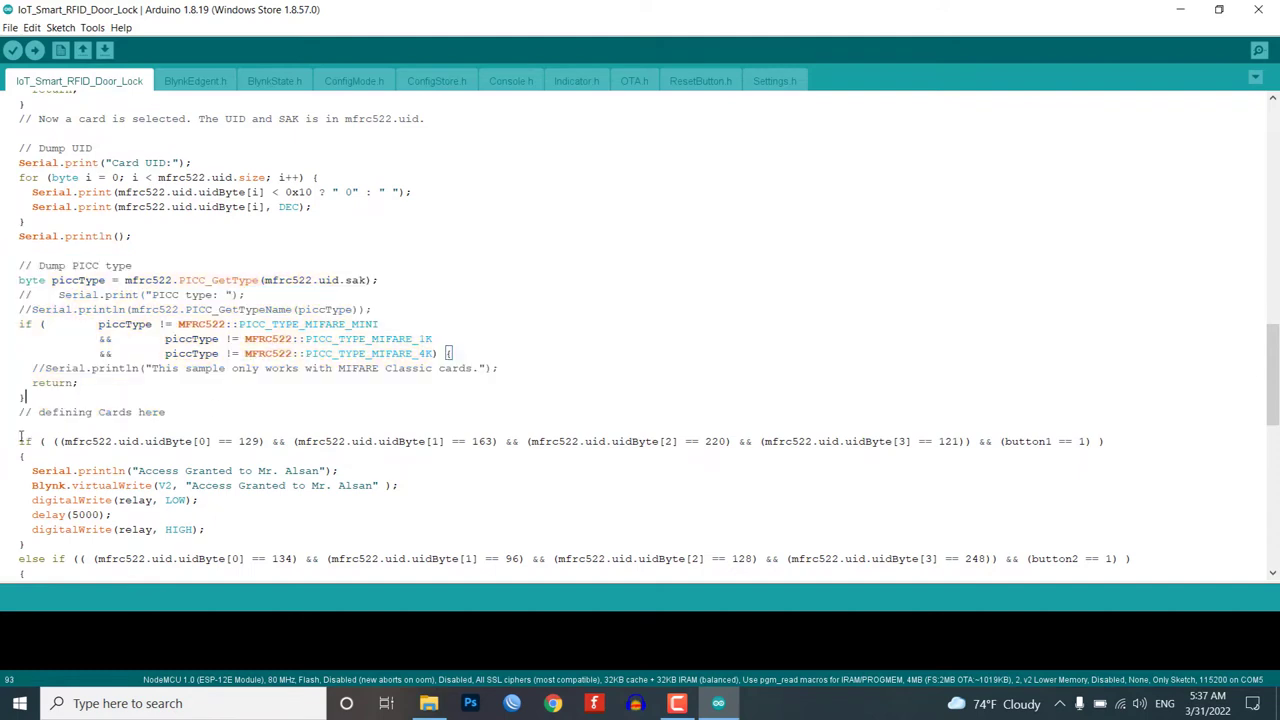
{"action": "left_click_drag", "start_coordinate": [18, 441], "coordinate": [145, 441]}
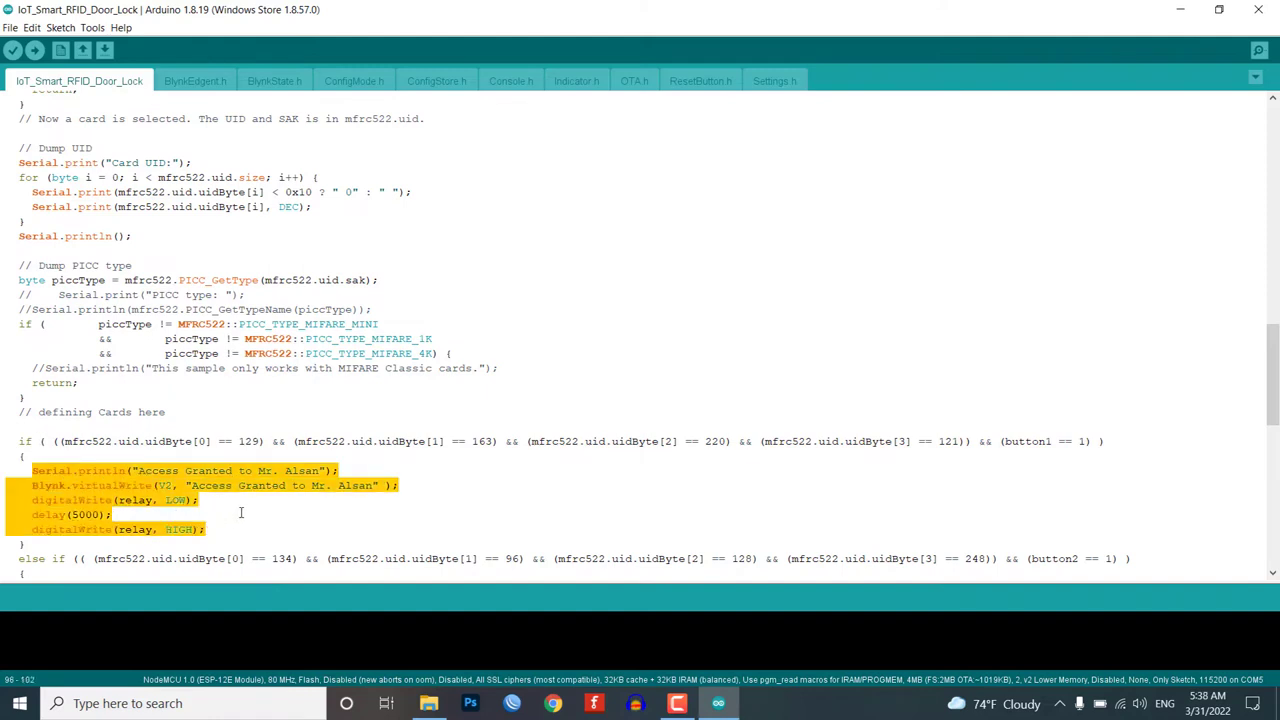
{"action": "scroll", "scroll_direction": "down", "scroll_amount": 3}
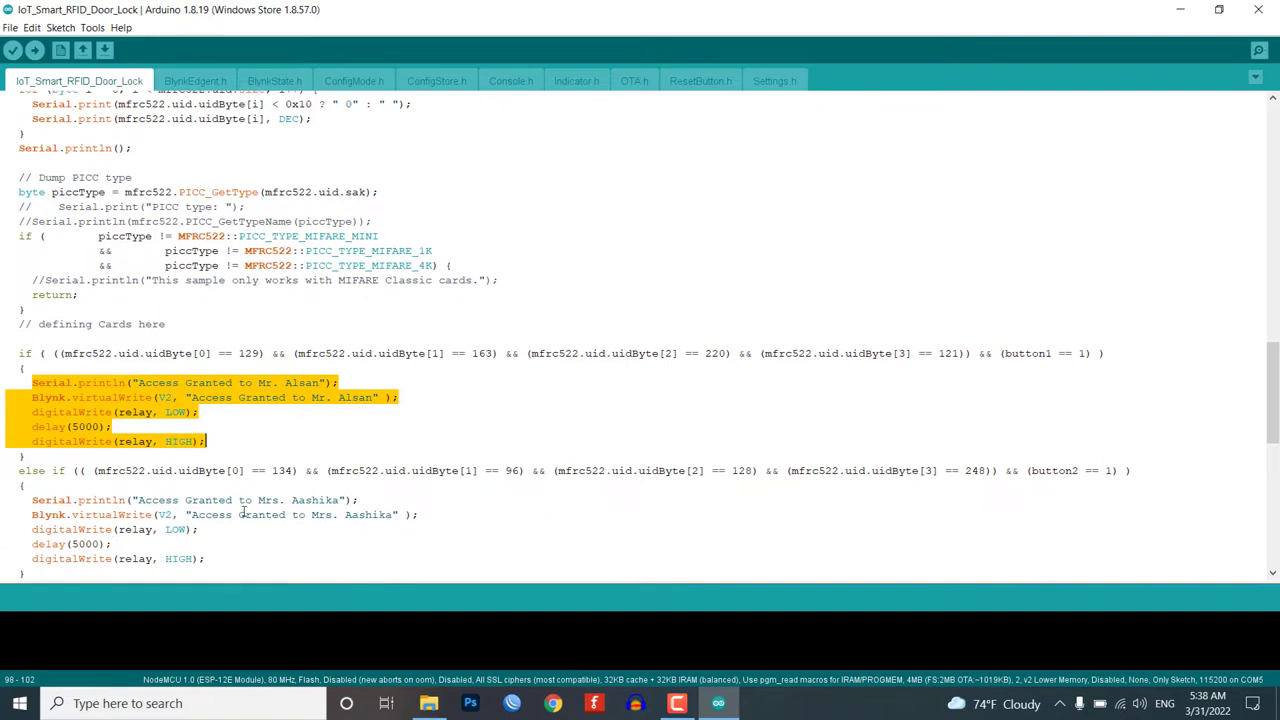
{"action": "scroll", "scroll_direction": "down", "scroll_amount": 3}
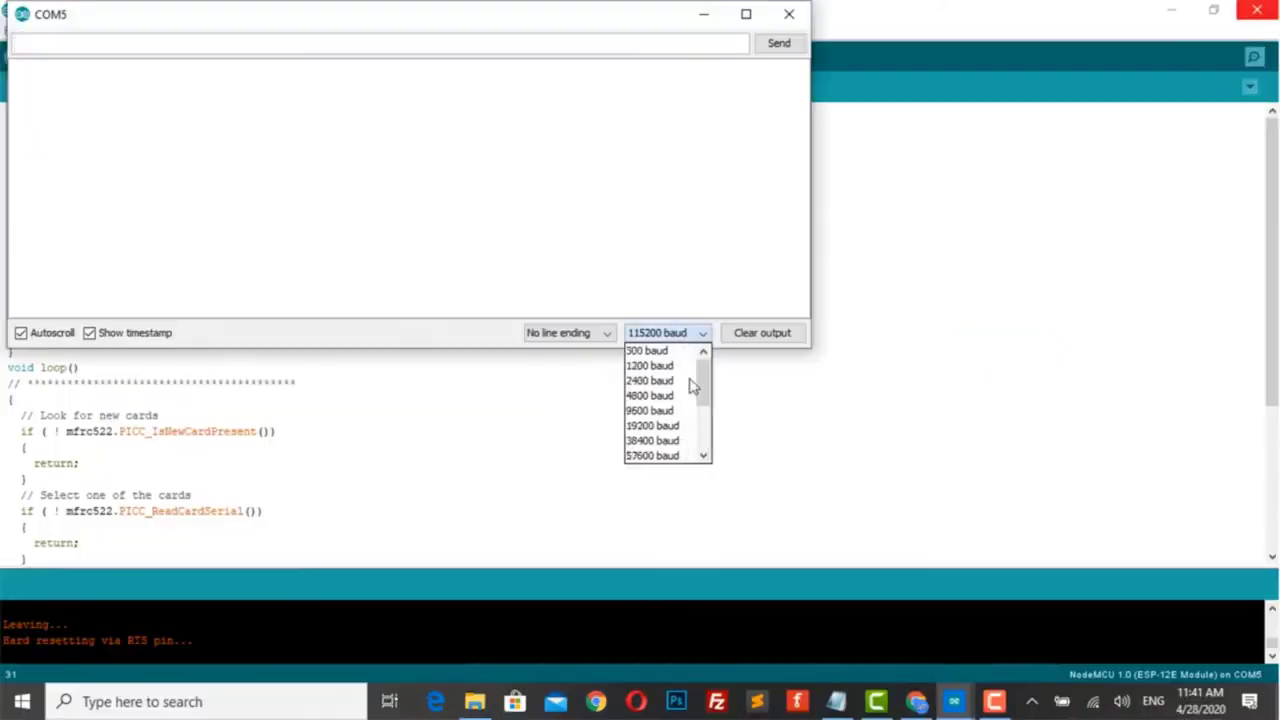
{"action": "left_click", "coordinate": [649, 410]}
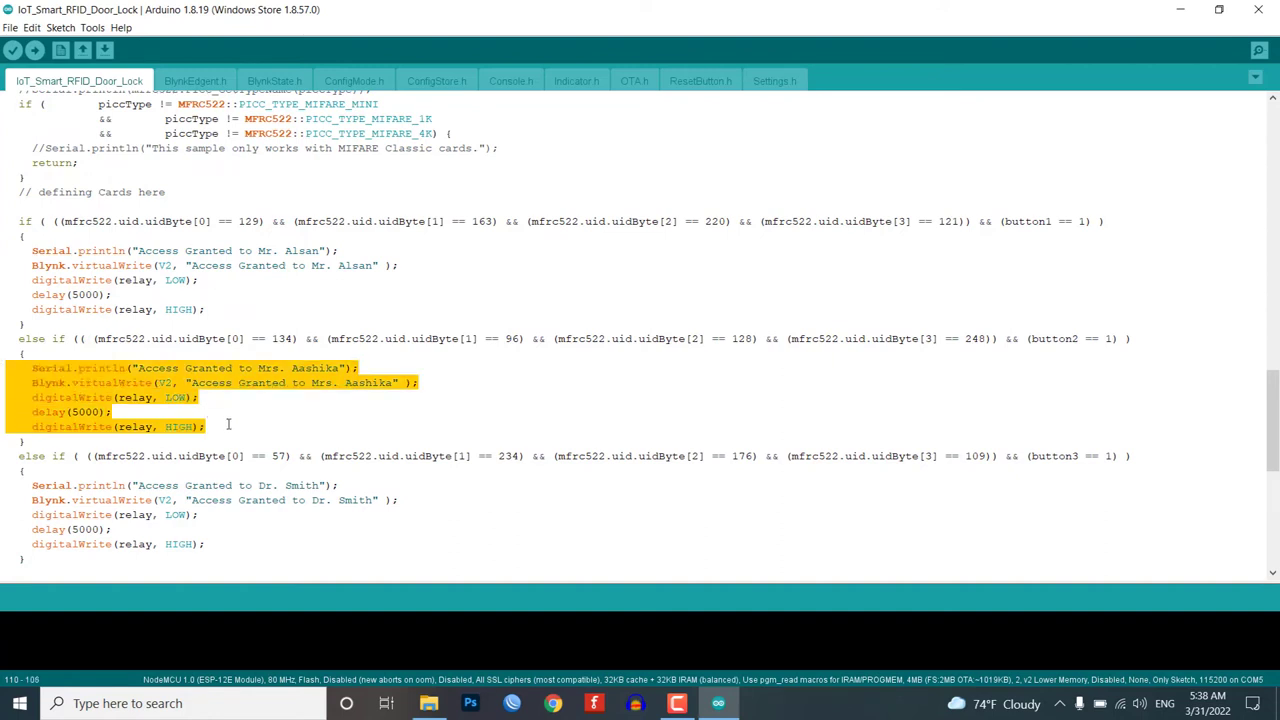
Review the BLYNK_WRITE handlers, highlighting button3 in V5, and open the Tools menu
{"action": "scroll", "scroll_direction": "down", "scroll_amount": 3}
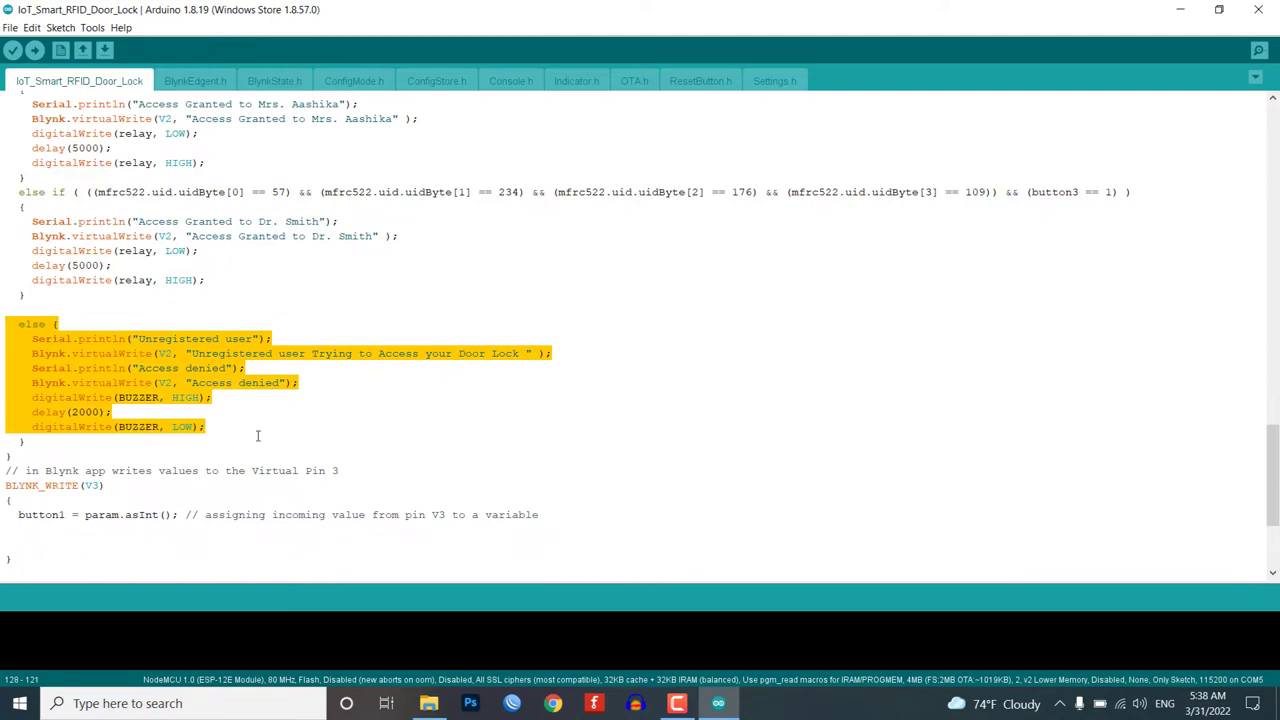
{"action": "scroll", "scroll_direction": "down", "scroll_amount": 3}
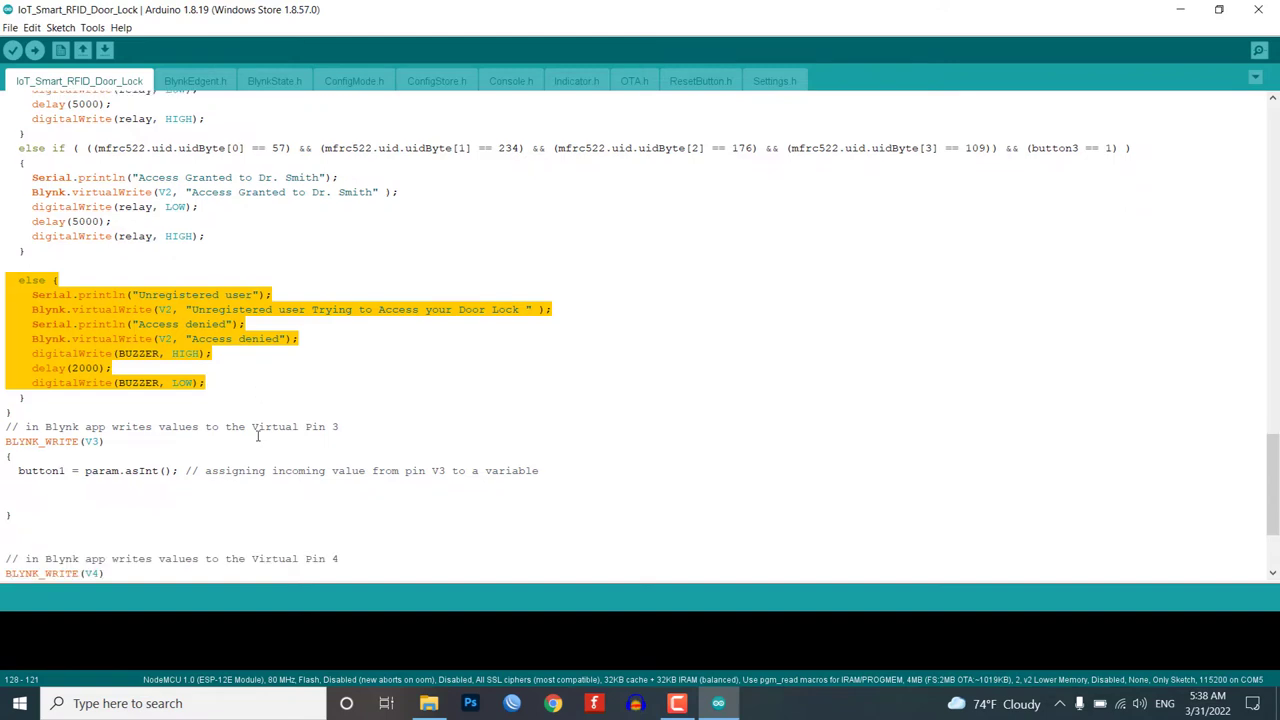
{"action": "scroll", "scroll_direction": "down", "scroll_amount": 3}
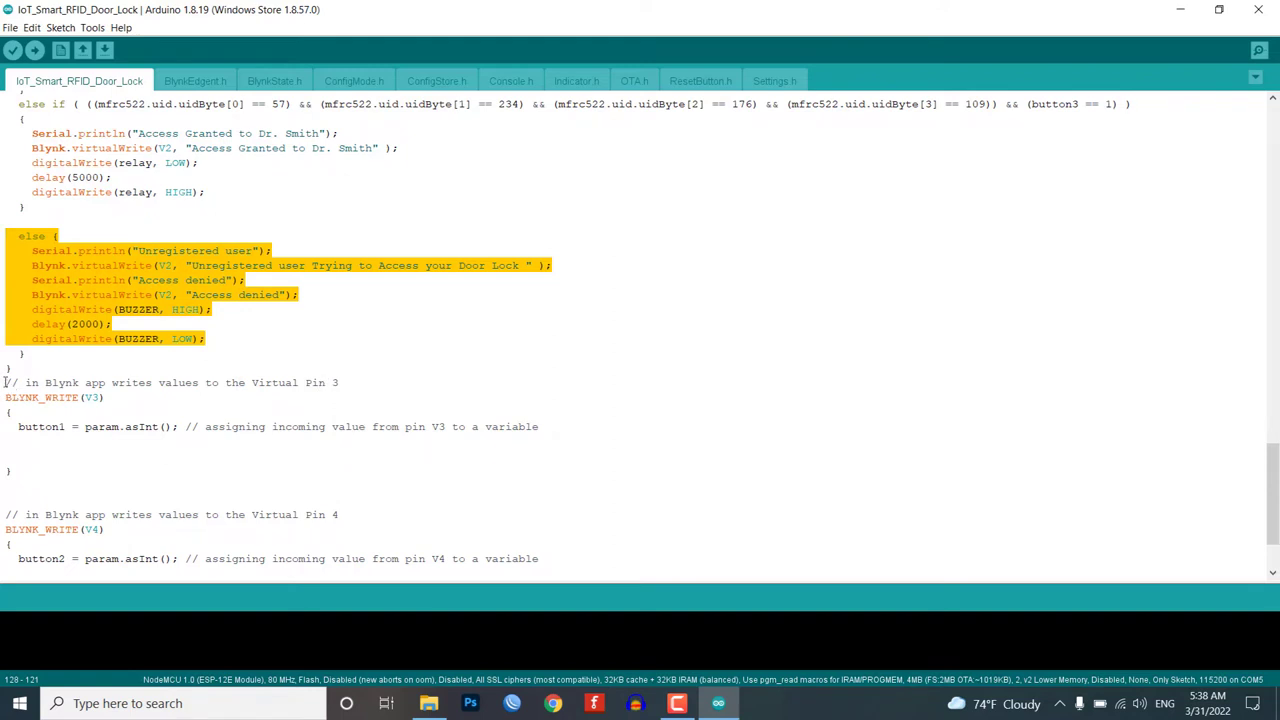
{"action": "scroll", "scroll_direction": "down", "scroll_amount": 3}
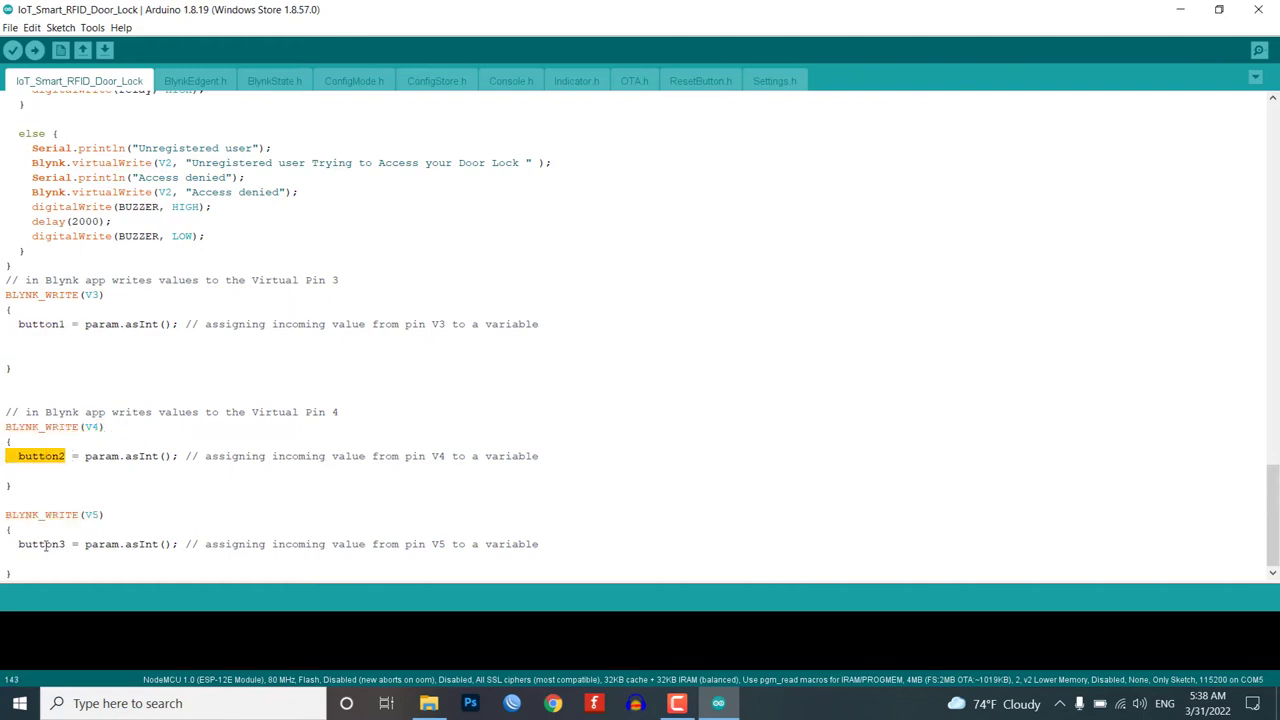
{"action": "double_click", "coordinate": [41, 543]}
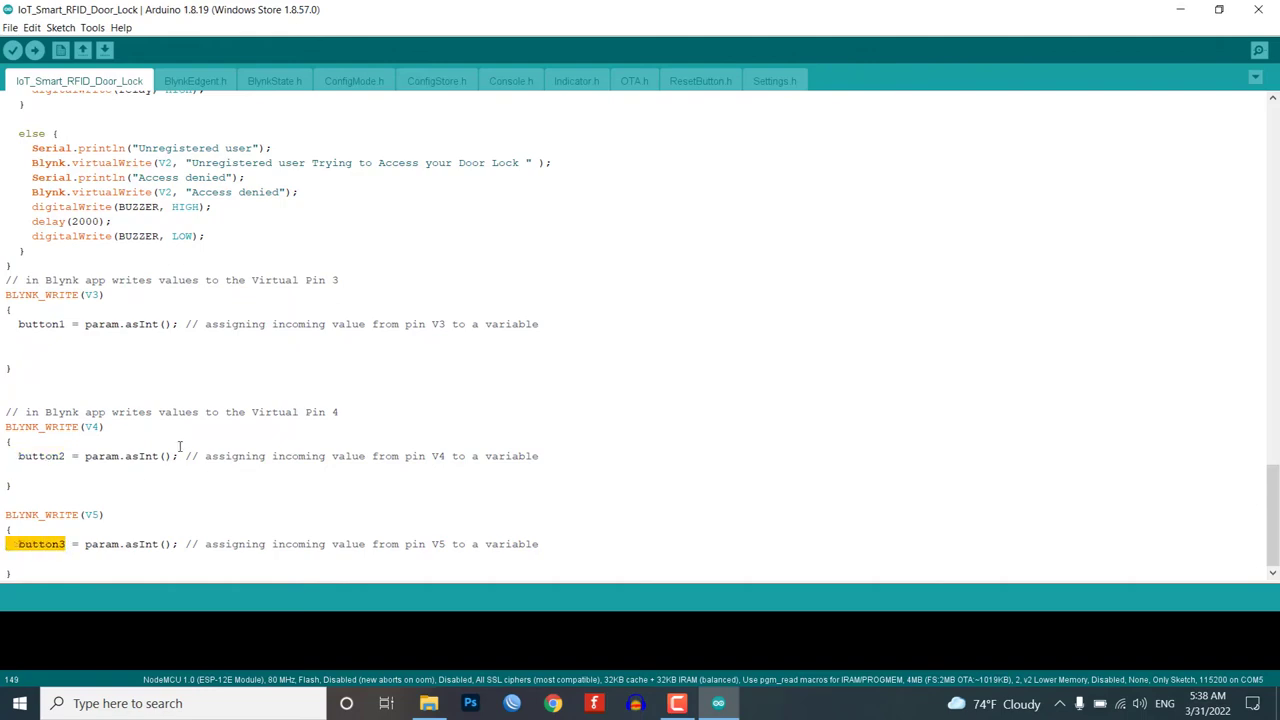
{"action": "scroll", "scroll_direction": "up", "scroll_amount": 3}
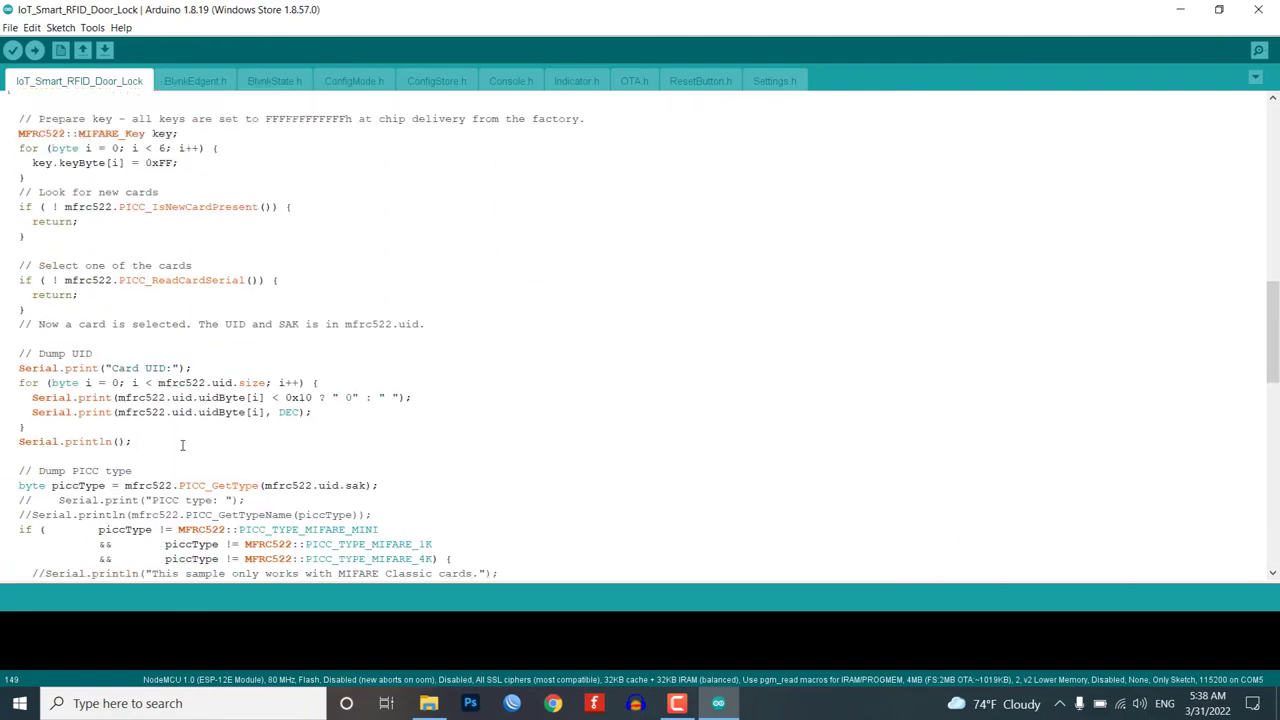
{"action": "left_click", "coordinate": [92, 27]}
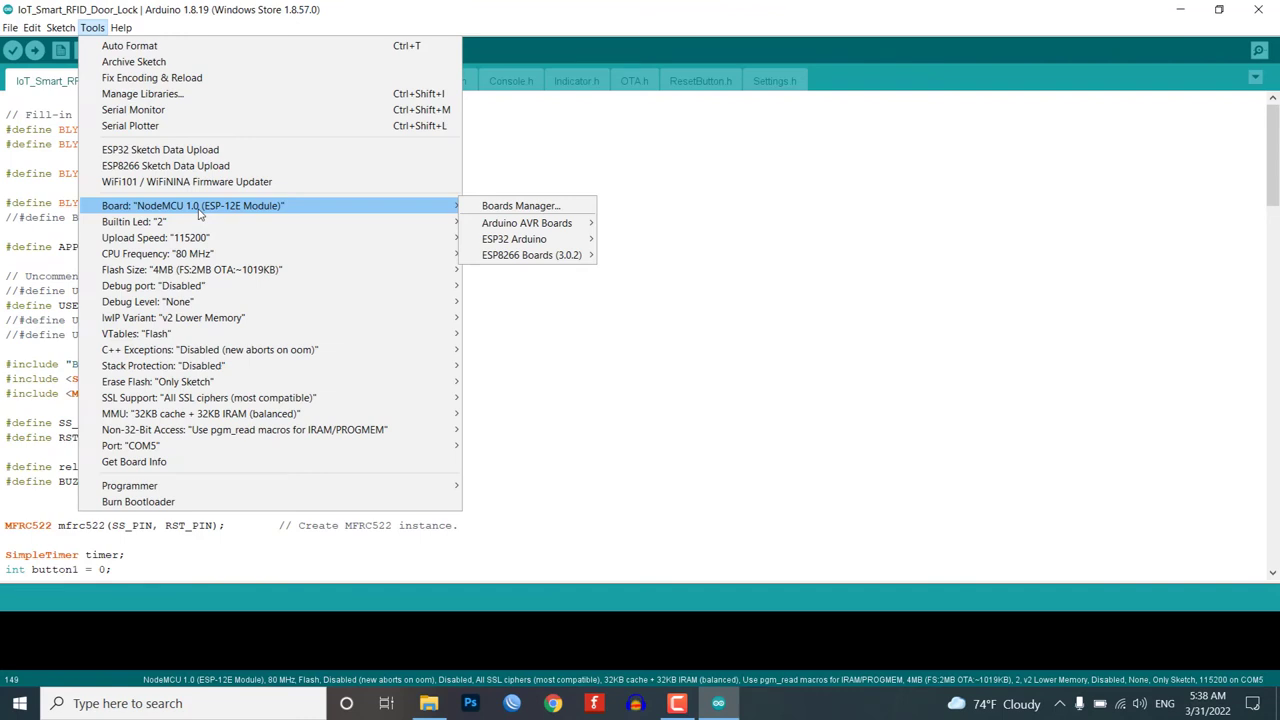